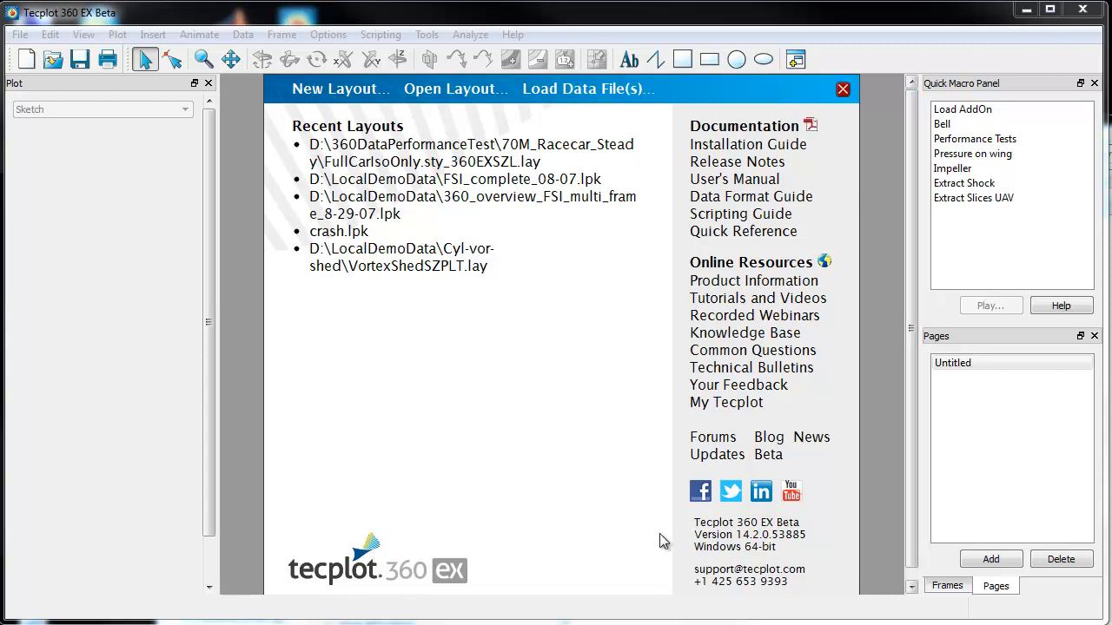
{"action": "mouse_move", "coordinate": [606, 391]}
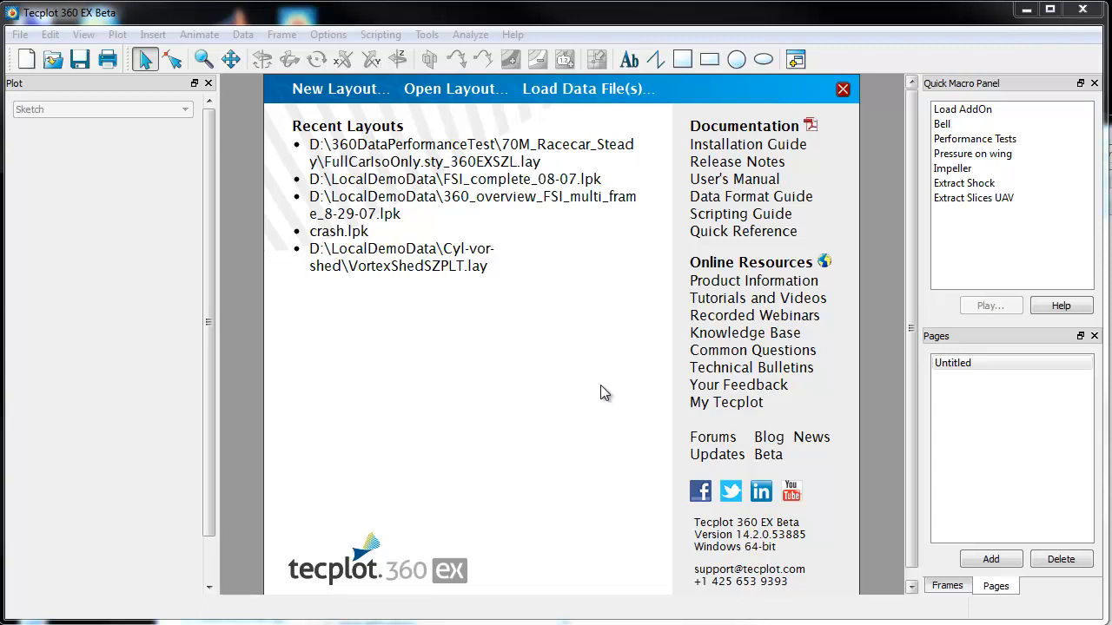
{"action": "mouse_move", "coordinate": [605, 390]}
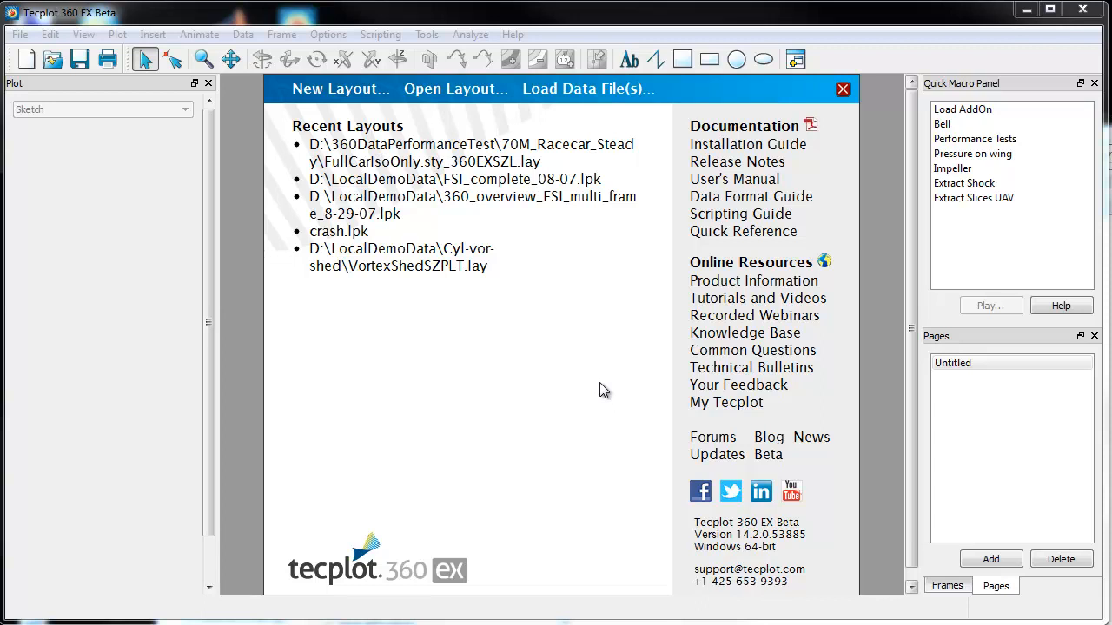
Load data.plt from the recent Chorus examples folder to show the shaded UAV.
{"action": "left_click", "coordinate": [587, 88]}
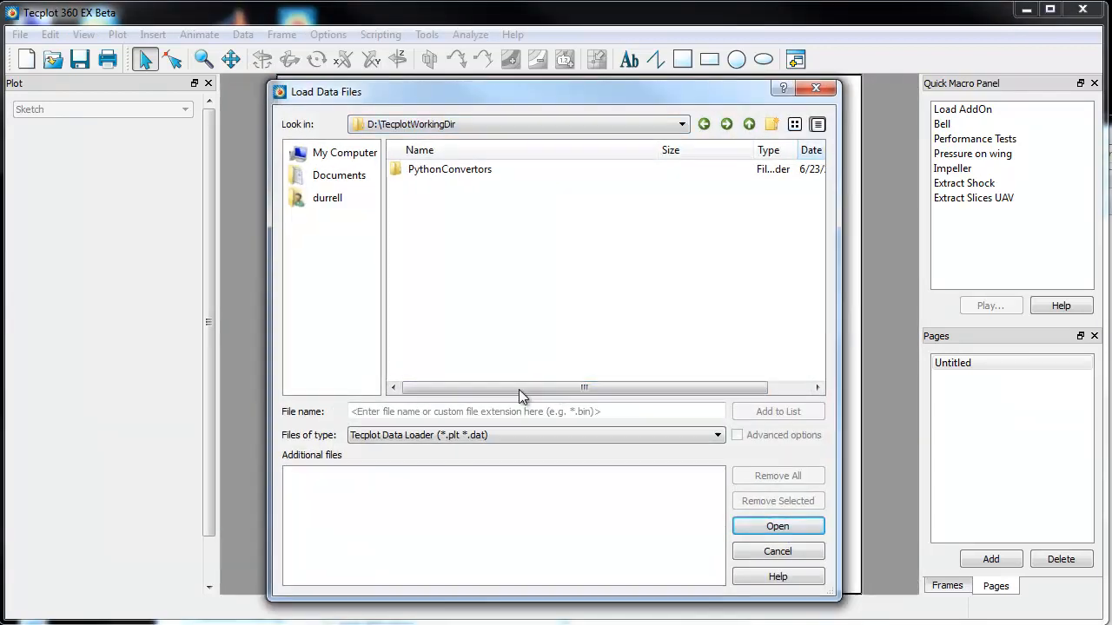
{"action": "left_click", "coordinate": [682, 124]}
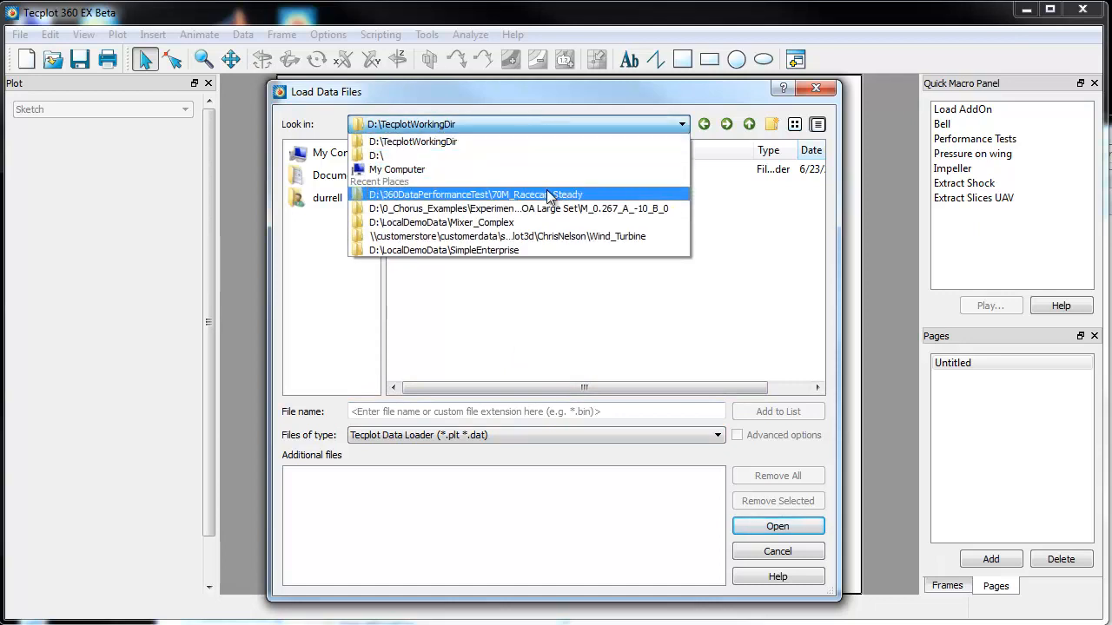
{"action": "left_click", "coordinate": [519, 208]}
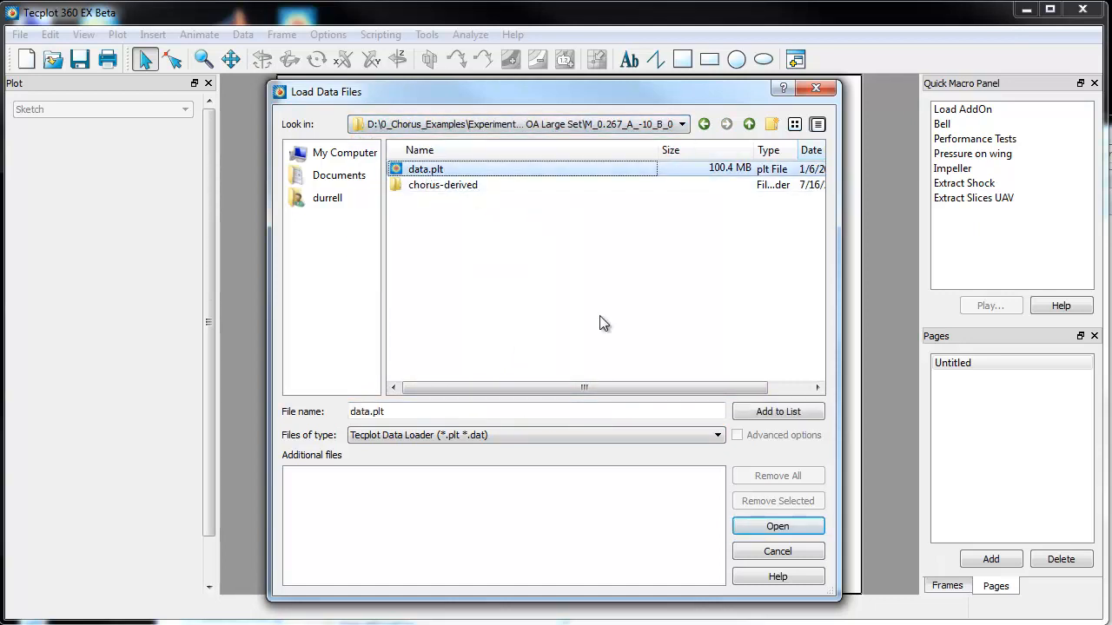
{"action": "left_click", "coordinate": [777, 526]}
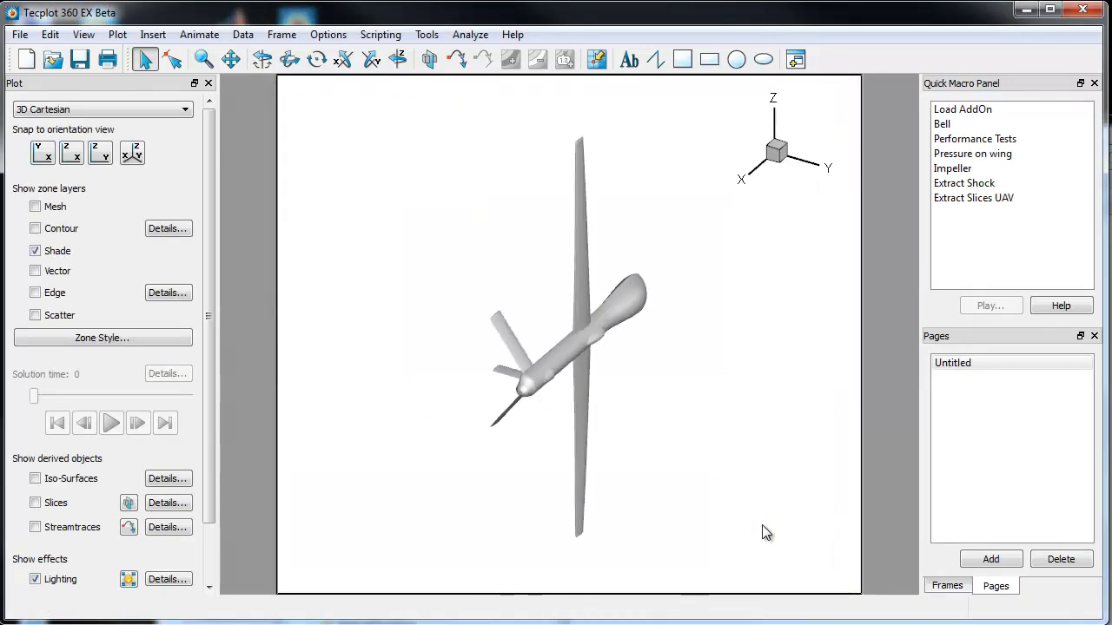
Orbit the UAV to view it from above with the left wing brought forward.
{"action": "left_click_drag", "start_coordinate": [764, 532], "coordinate": [487, 341]}
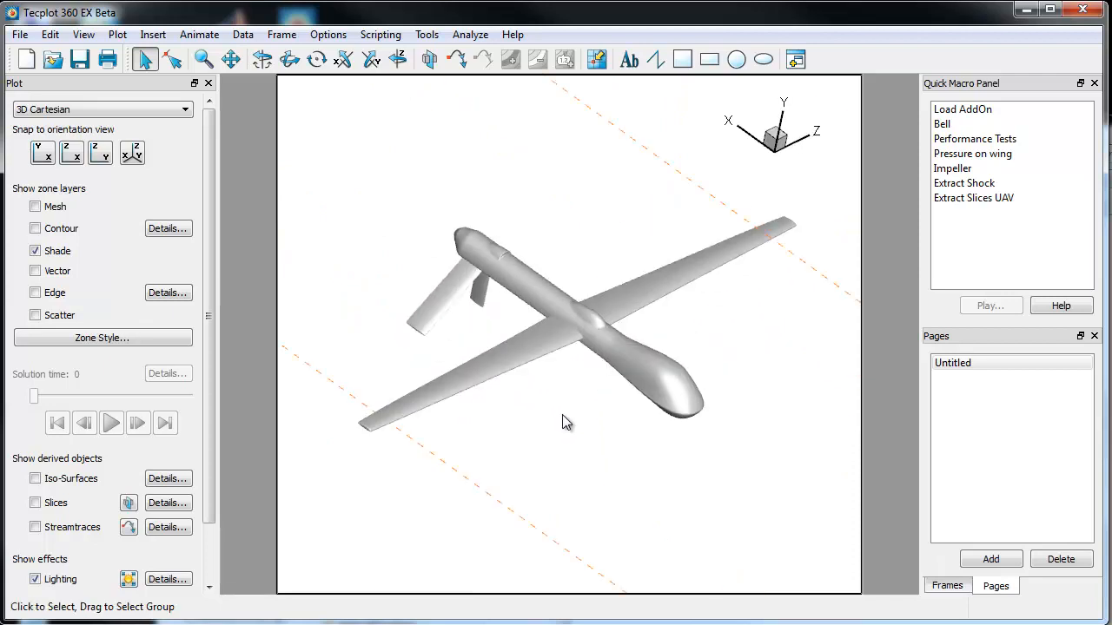
{"action": "mouse_move", "coordinate": [550, 442]}
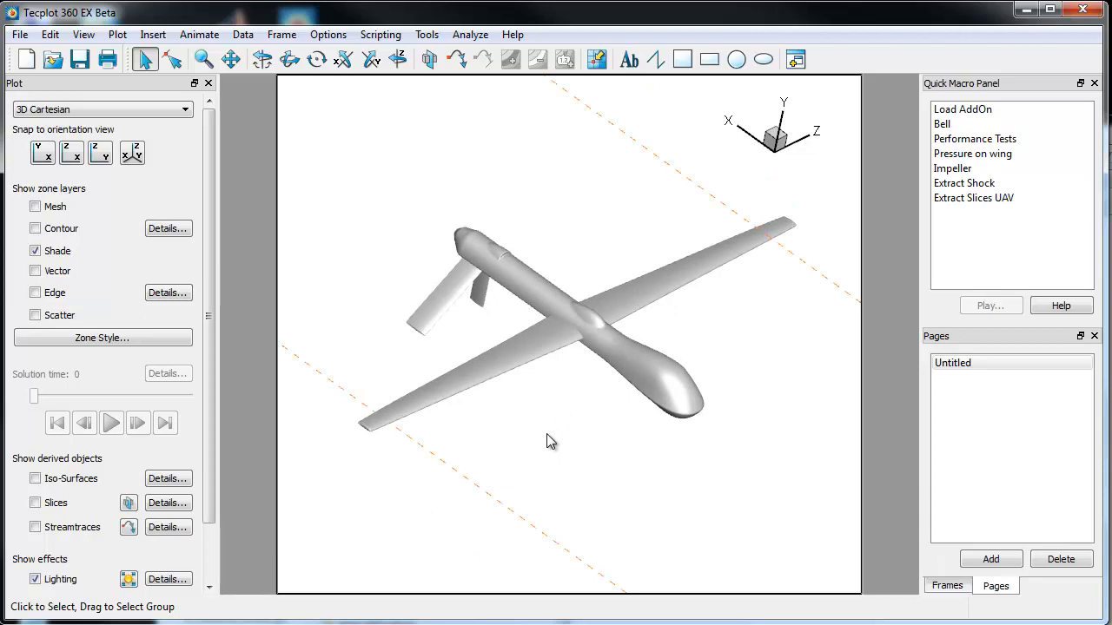
{"action": "mouse_move", "coordinate": [493, 256]}
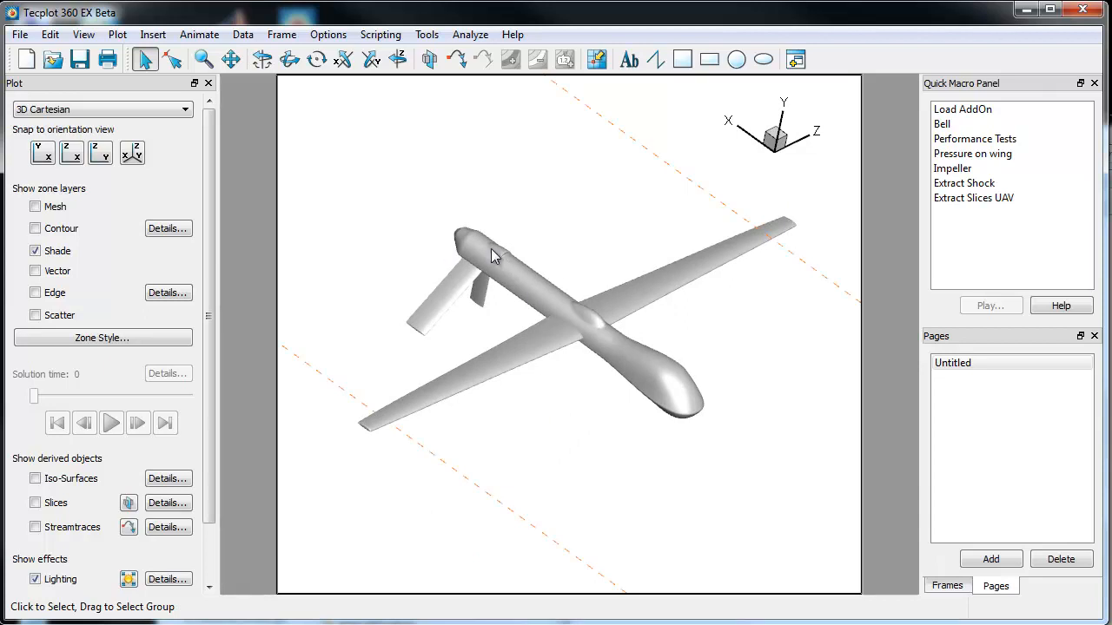
{"action": "left_click_drag", "start_coordinate": [491, 257], "coordinate": [452, 460]}
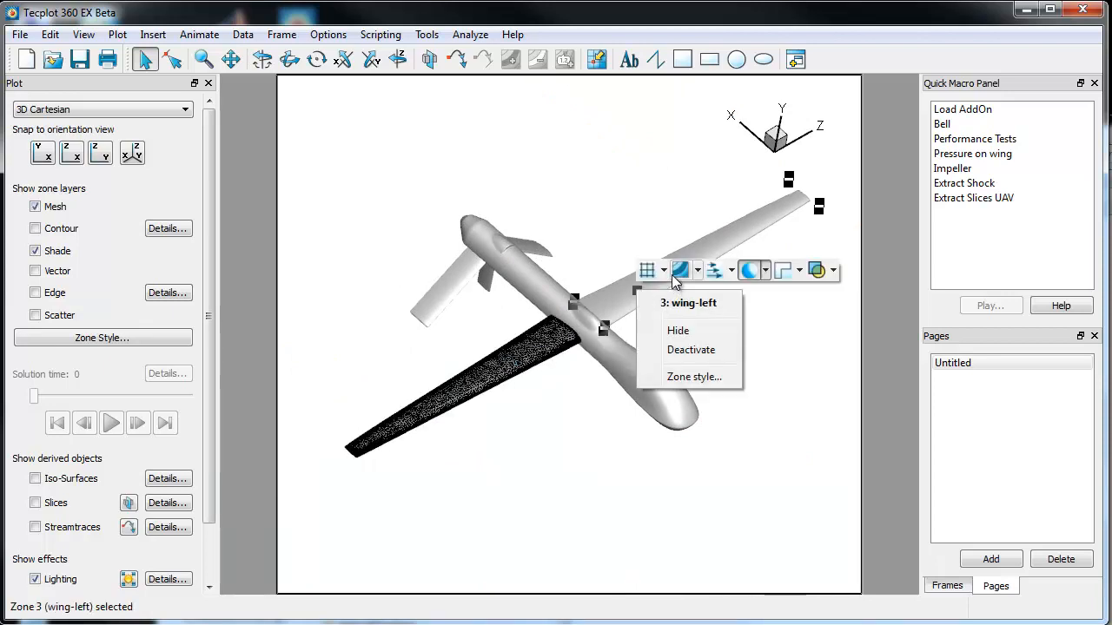
Assign distinct mesh colours to the left wing, right tail and left tail zones.
{"action": "left_click", "coordinate": [682, 269]}
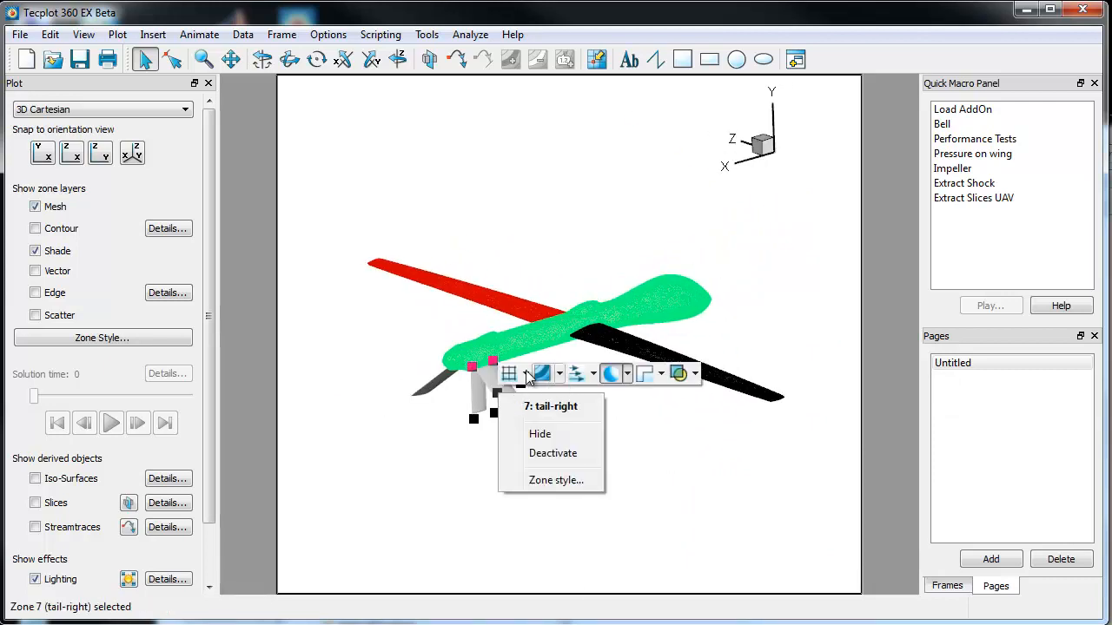
{"action": "left_click", "coordinate": [541, 374]}
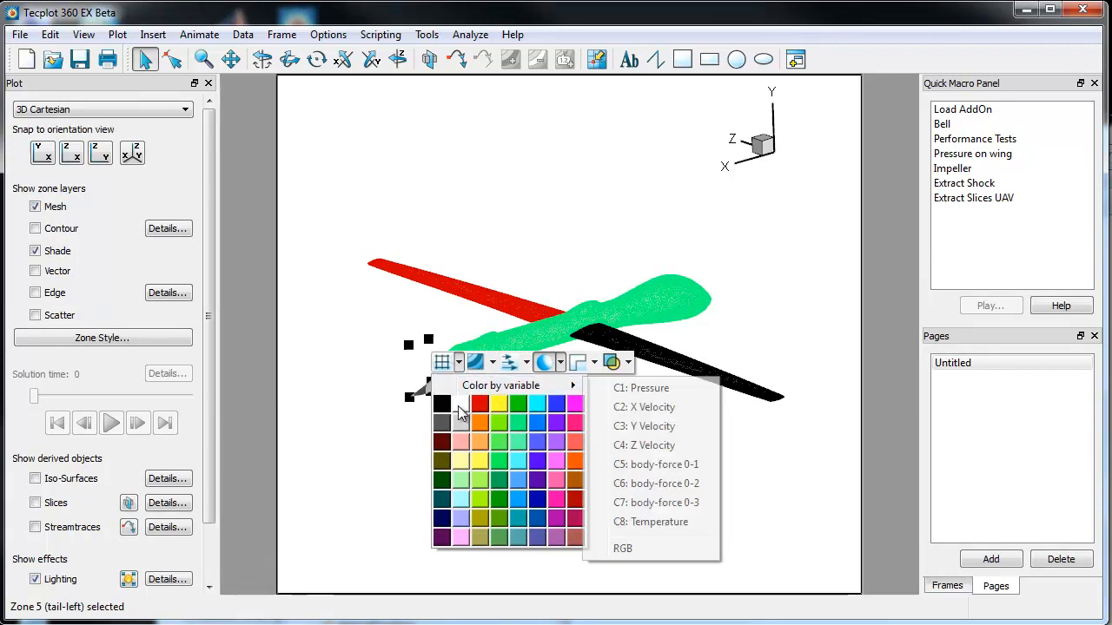
{"action": "left_click", "coordinate": [478, 423]}
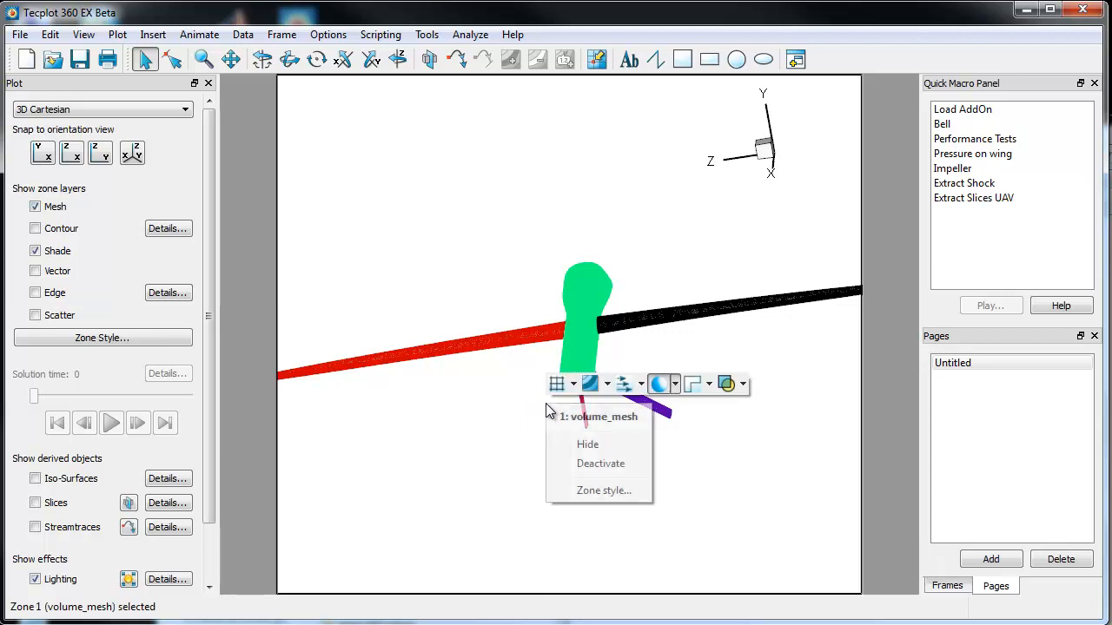
{"action": "left_click", "coordinate": [547, 415]}
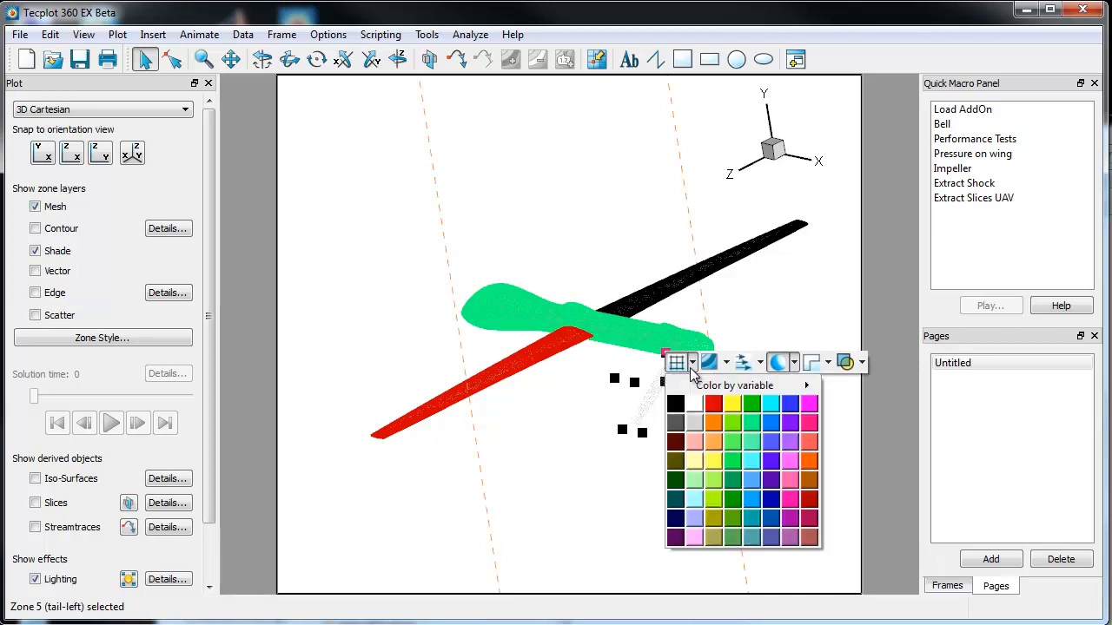
{"action": "mouse_move", "coordinate": [816, 506]}
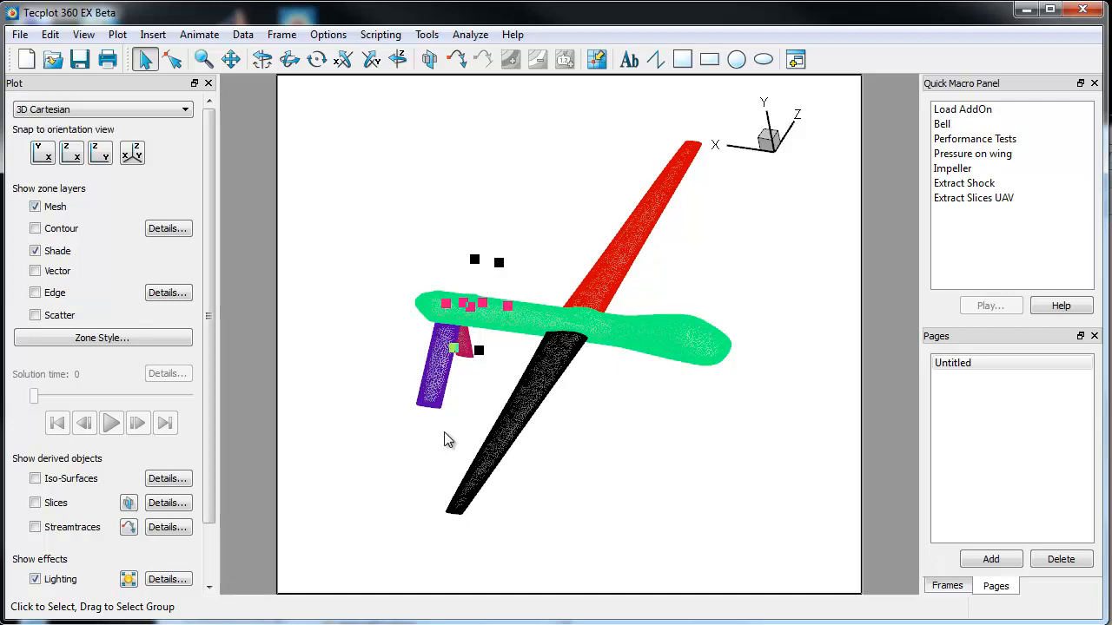
{"action": "mouse_move", "coordinate": [546, 378]}
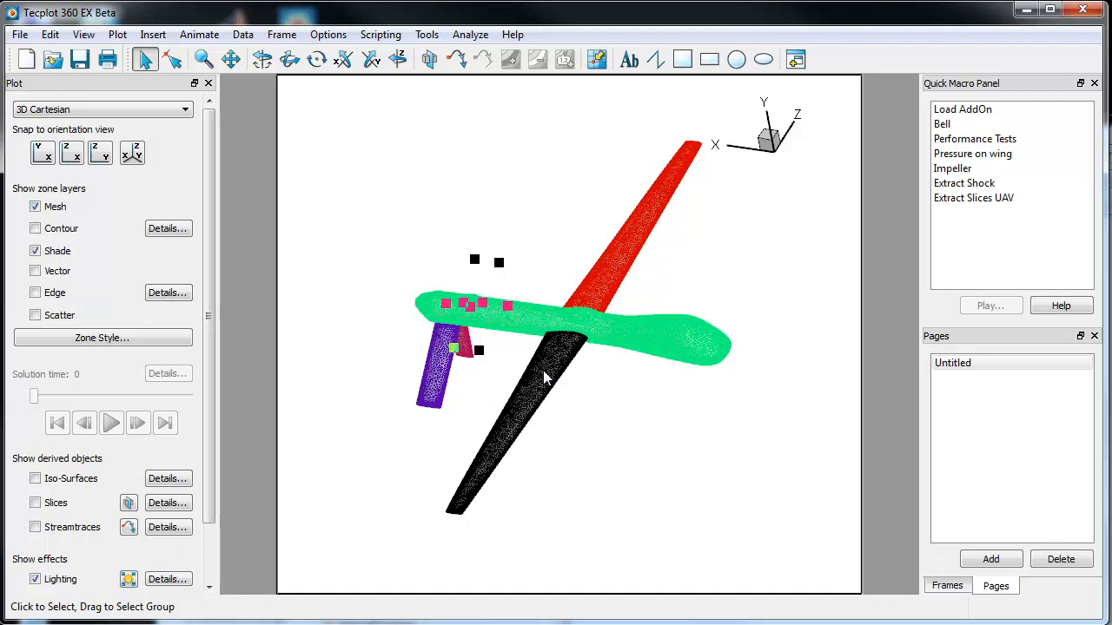
{"action": "mouse_move", "coordinate": [561, 372]}
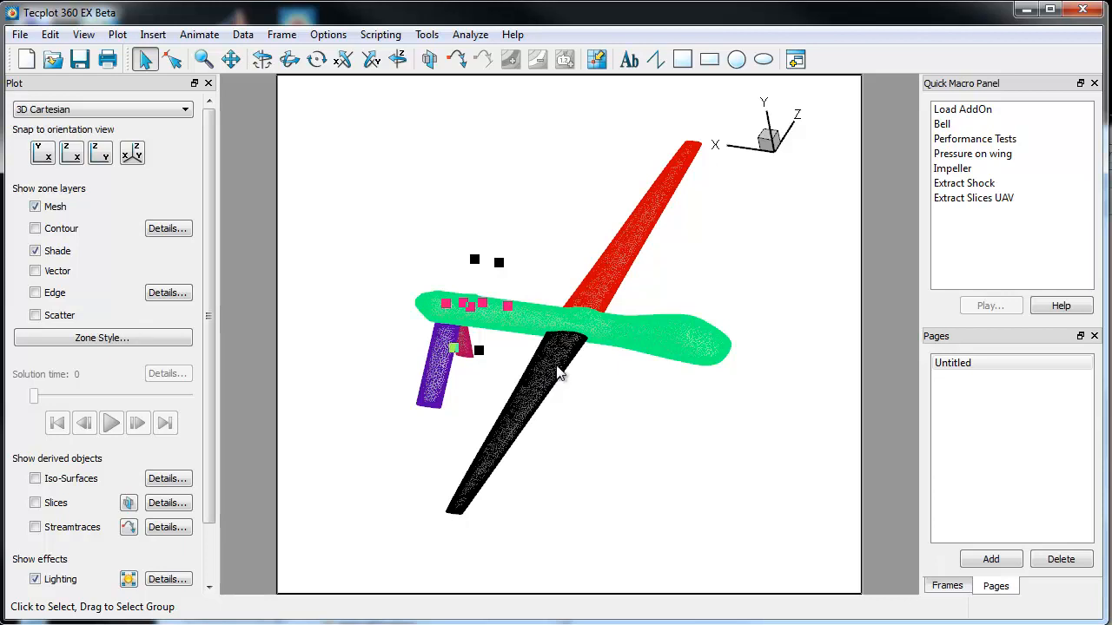
{"action": "mouse_move", "coordinate": [591, 378]}
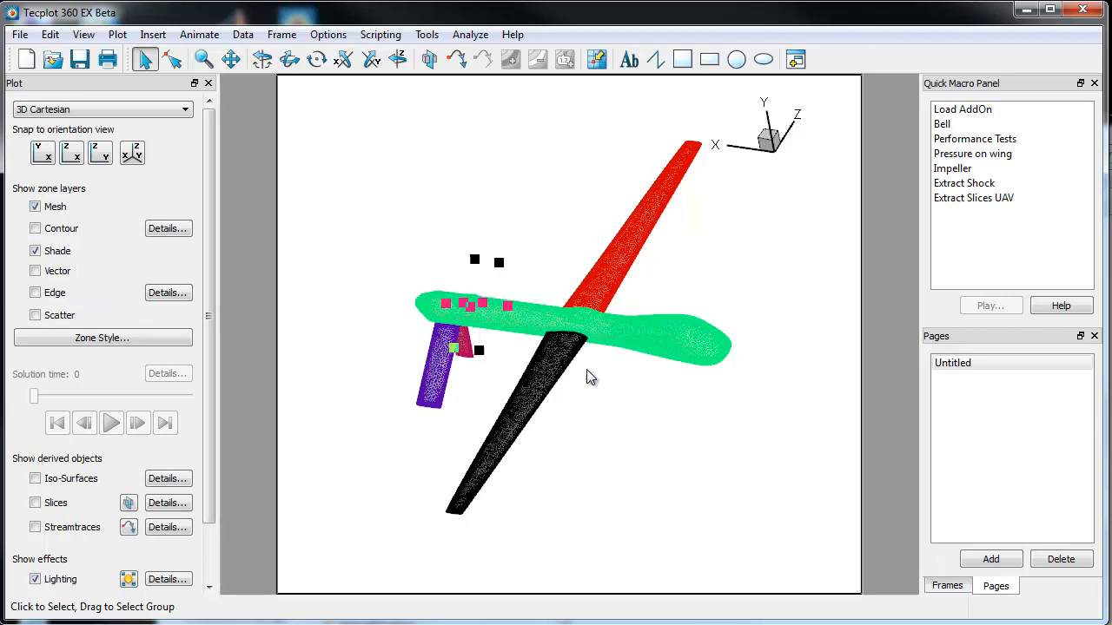
{"action": "mouse_move", "coordinate": [578, 375]}
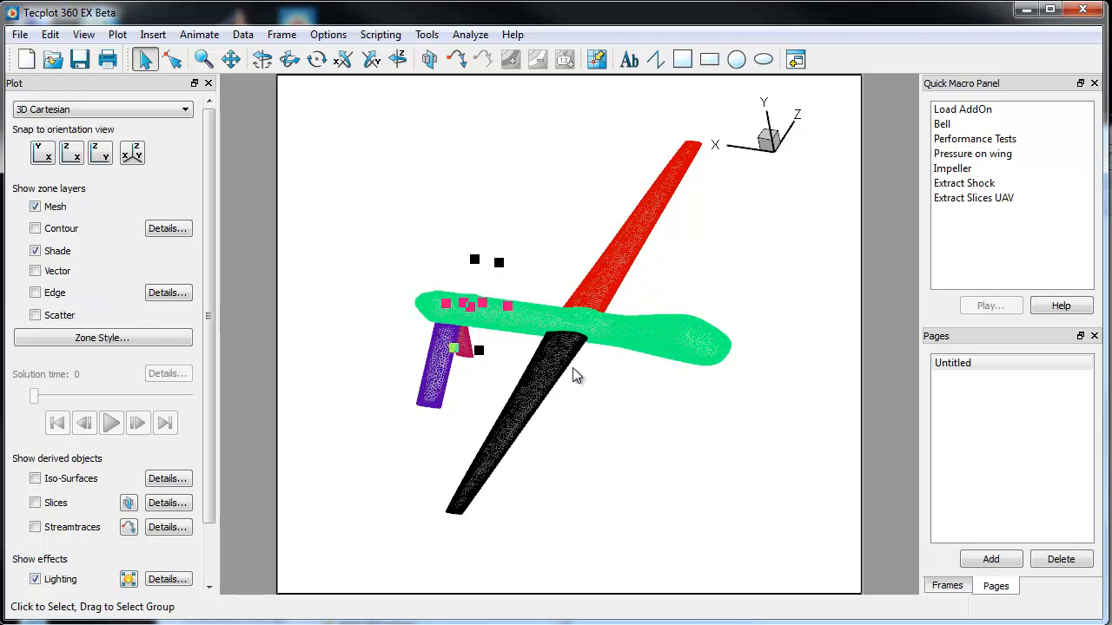
{"action": "mouse_move", "coordinate": [686, 362]}
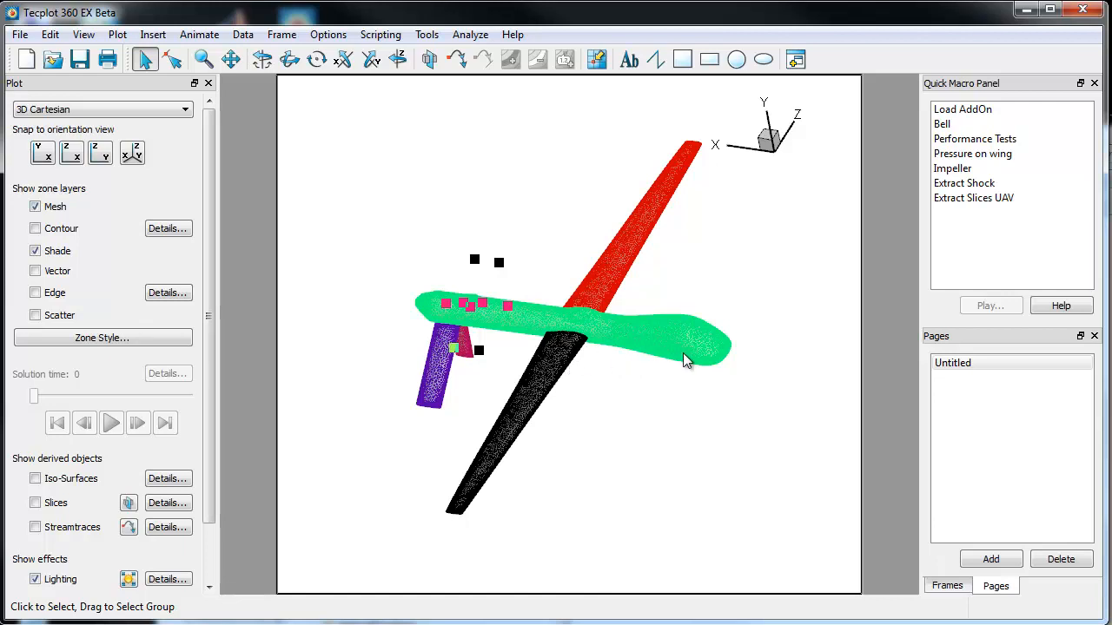
{"action": "mouse_move", "coordinate": [657, 363]}
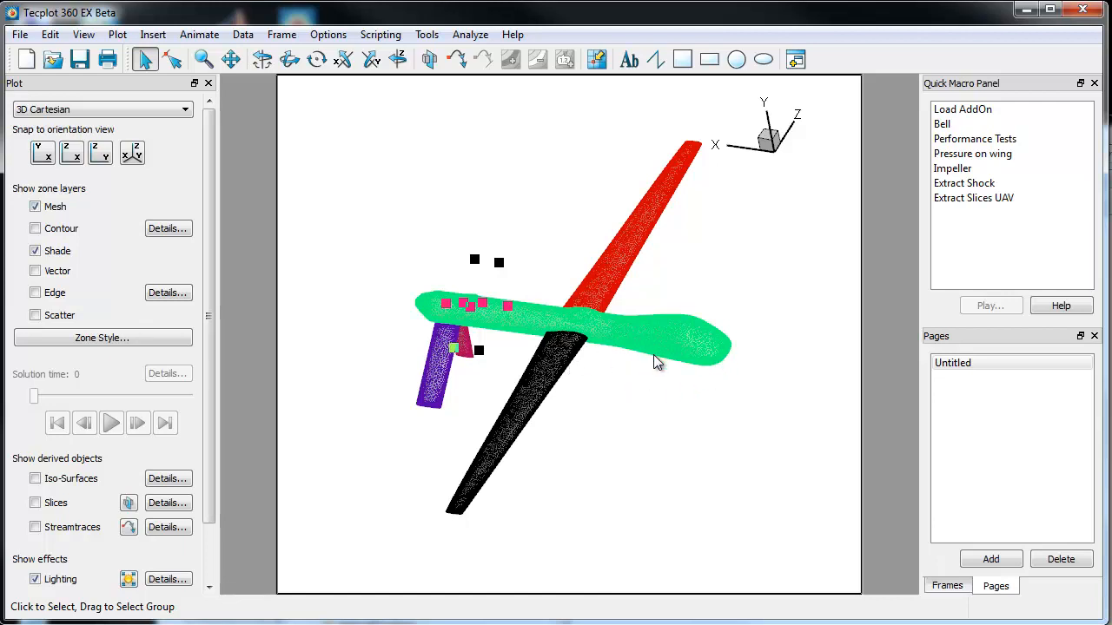
{"action": "mouse_move", "coordinate": [560, 419]}
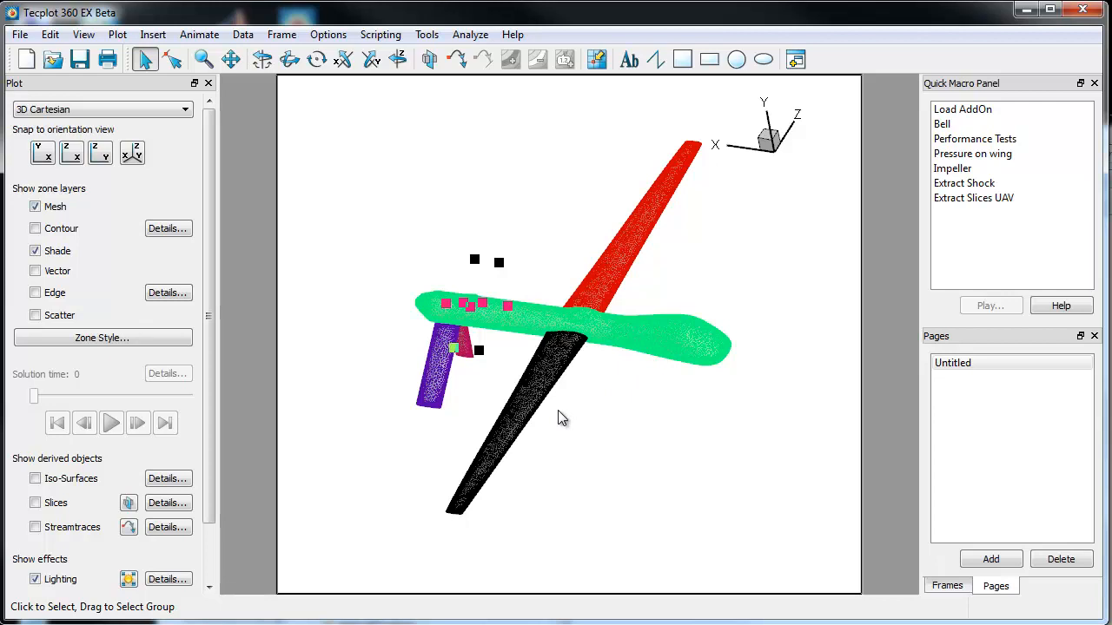
{"action": "mouse_move", "coordinate": [567, 436]}
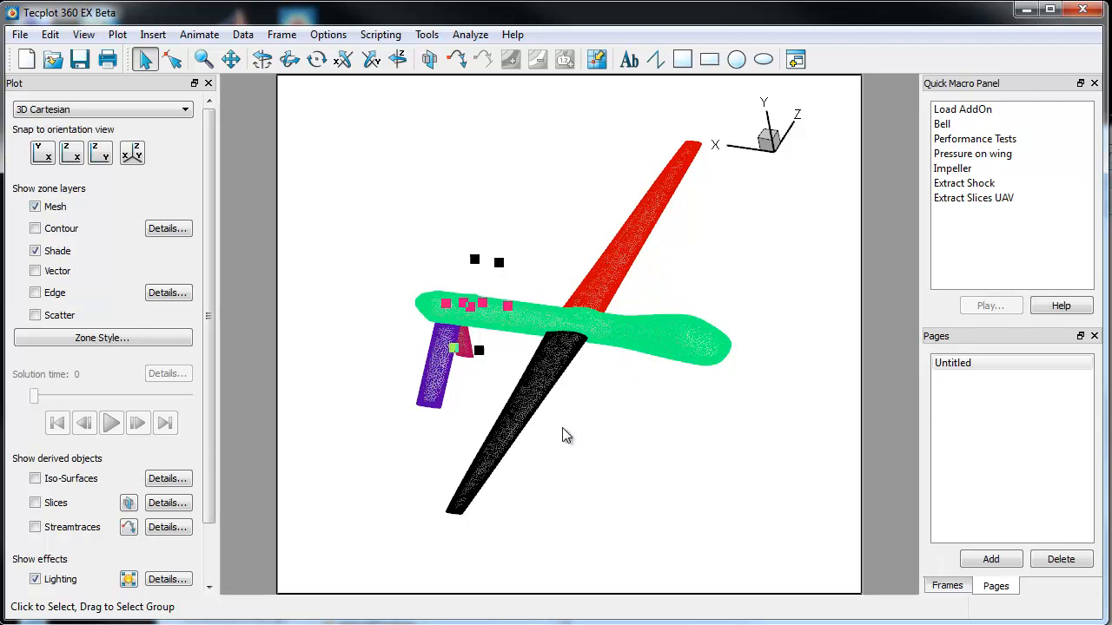
{"action": "mouse_move", "coordinate": [588, 439]}
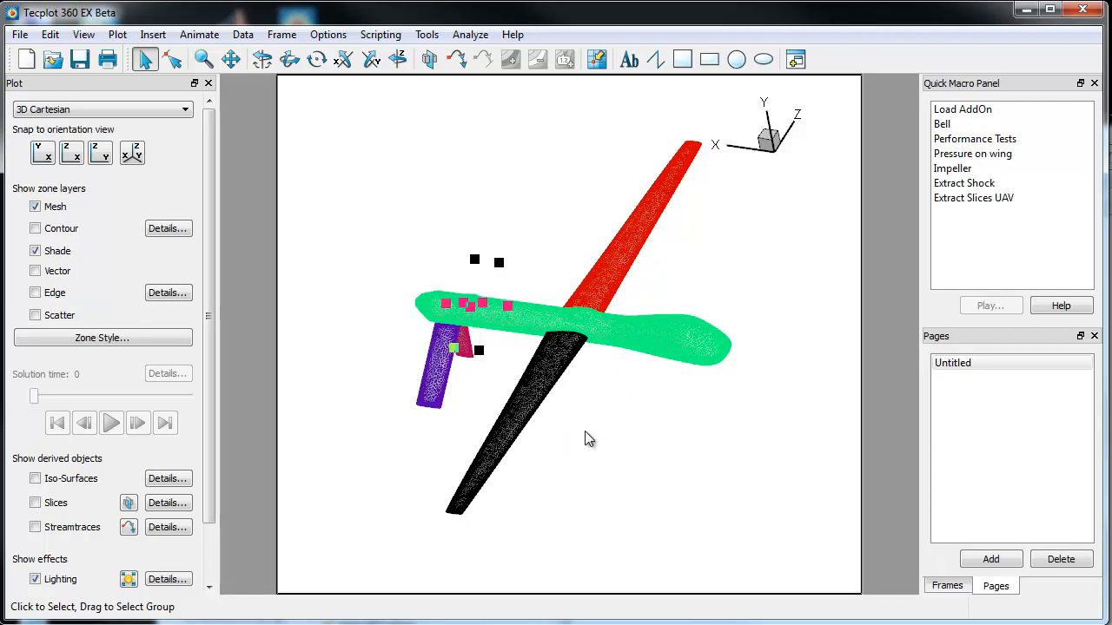
{"action": "mouse_move", "coordinate": [565, 438]}
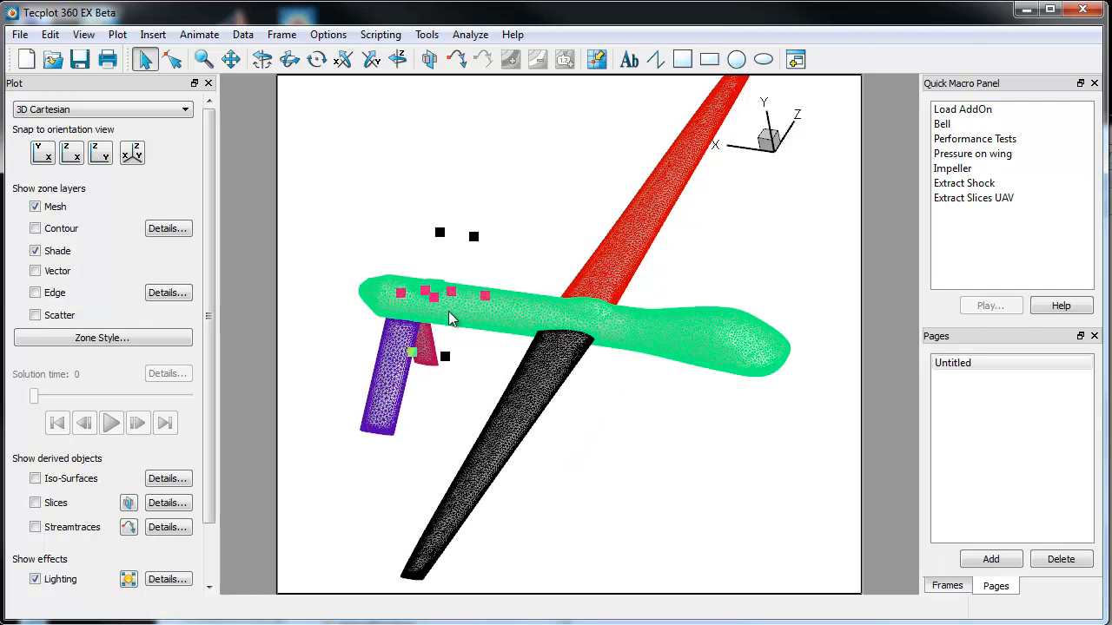
Review the Zone Style settings, then hide the fuselage zone.
{"action": "left_click", "coordinate": [102, 337]}
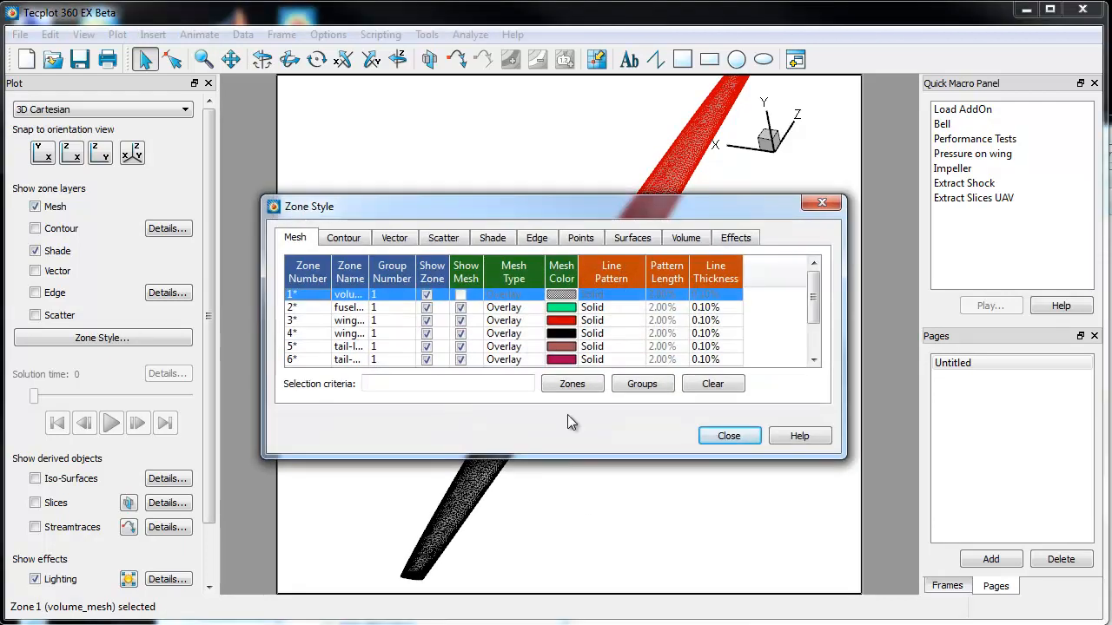
{"action": "left_click", "coordinate": [729, 436]}
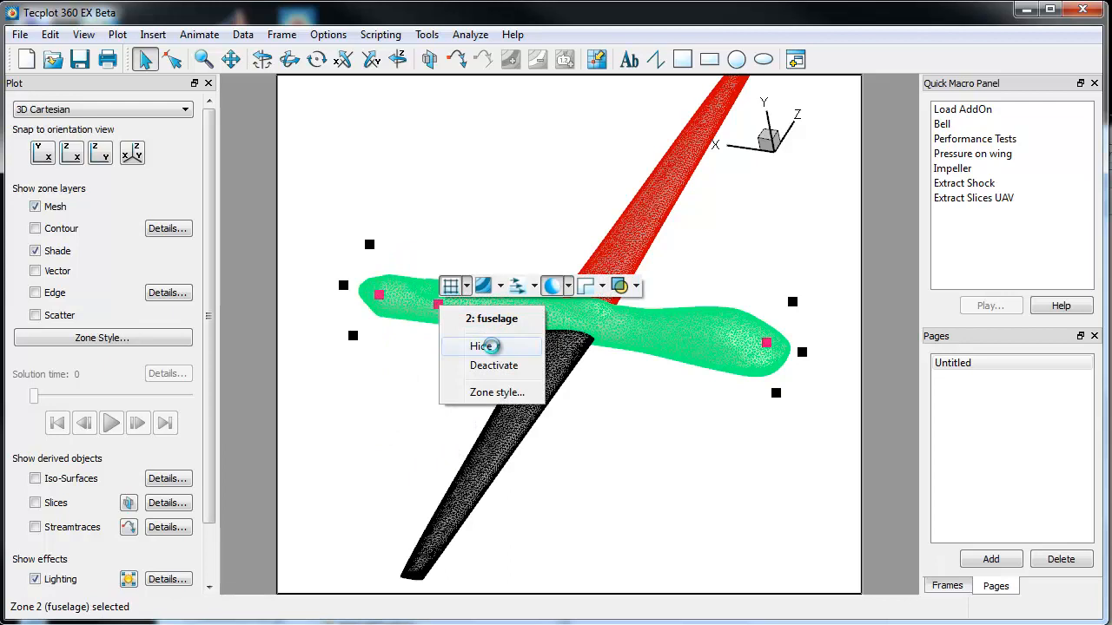
{"action": "left_click", "coordinate": [482, 346]}
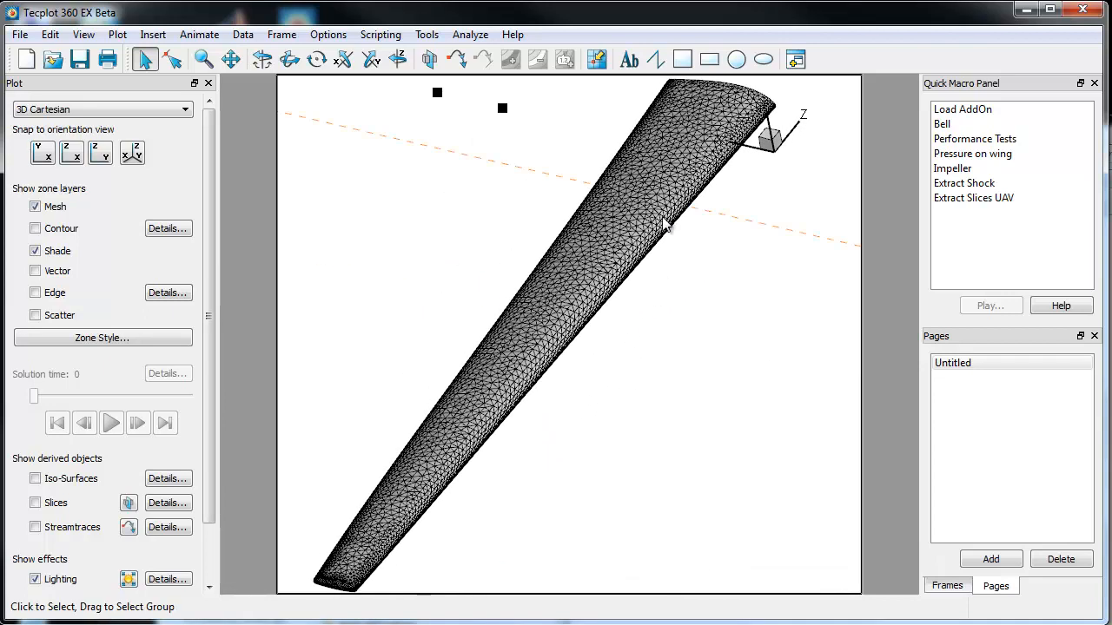
Select the pressure-contoured right wing and rotate the view to show its full planform.
{"action": "left_click", "coordinate": [660, 226]}
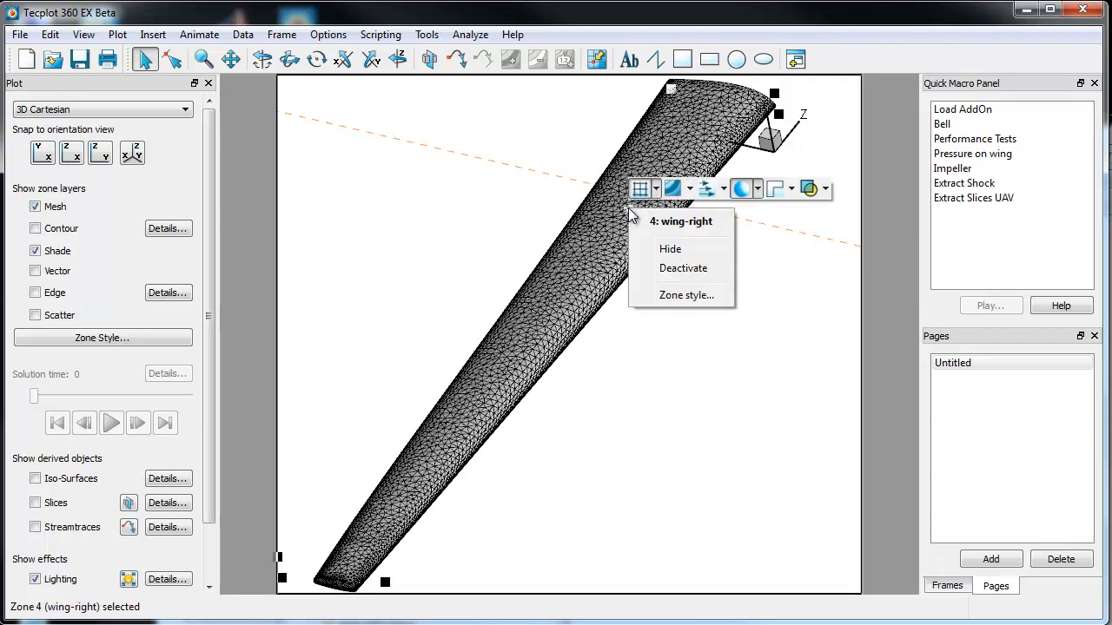
{"action": "mouse_move", "coordinate": [675, 221]}
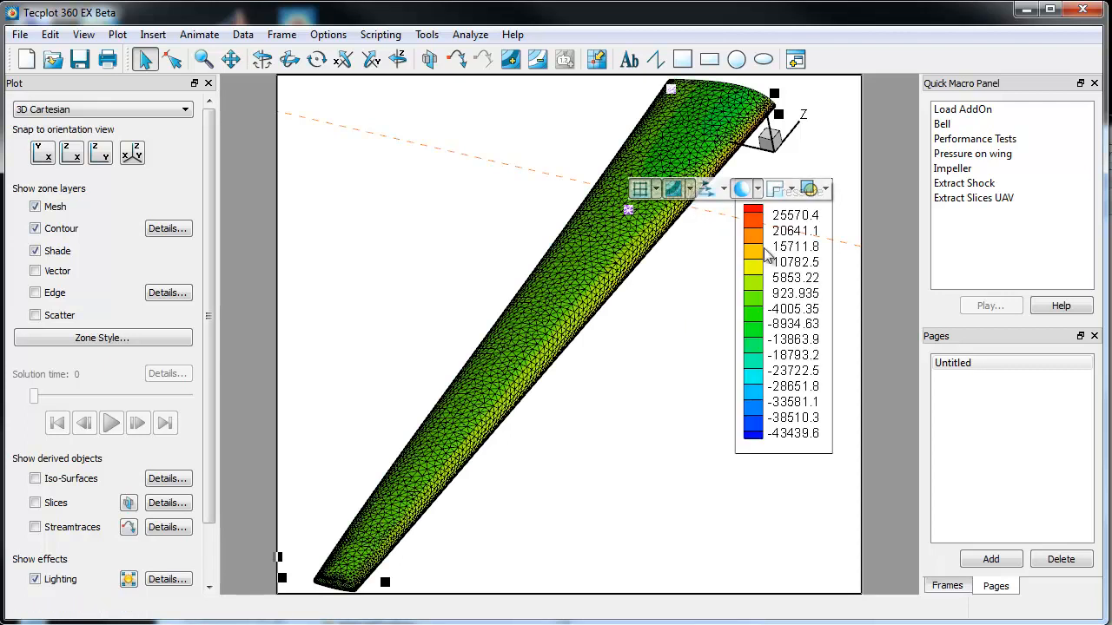
{"action": "mouse_move", "coordinate": [656, 230]}
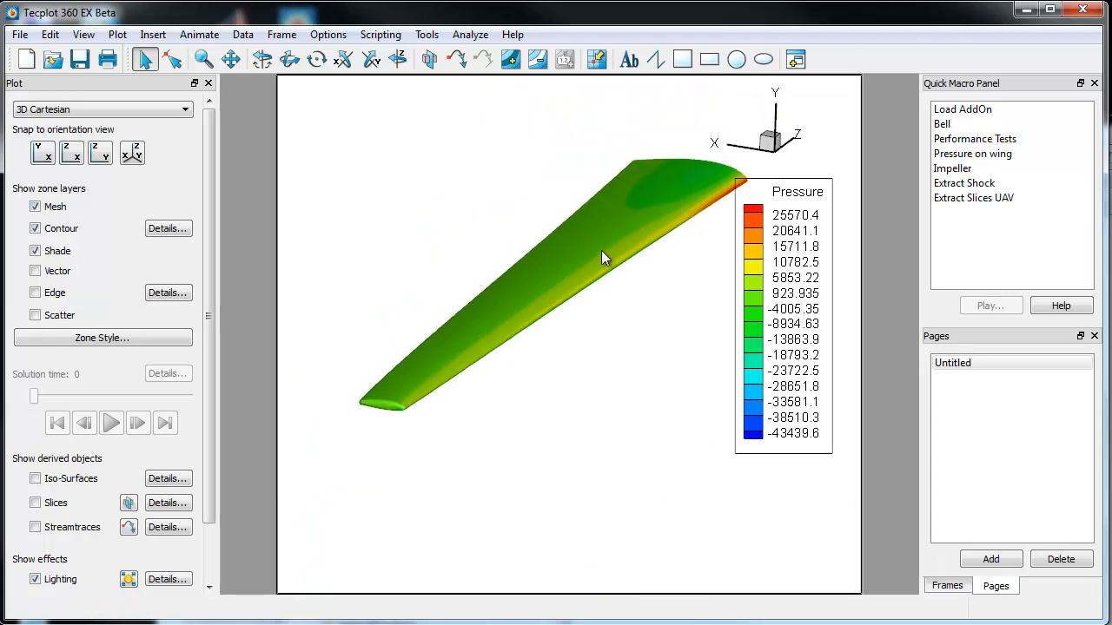
{"action": "left_click_drag", "start_coordinate": [609, 260], "coordinate": [556, 222]}
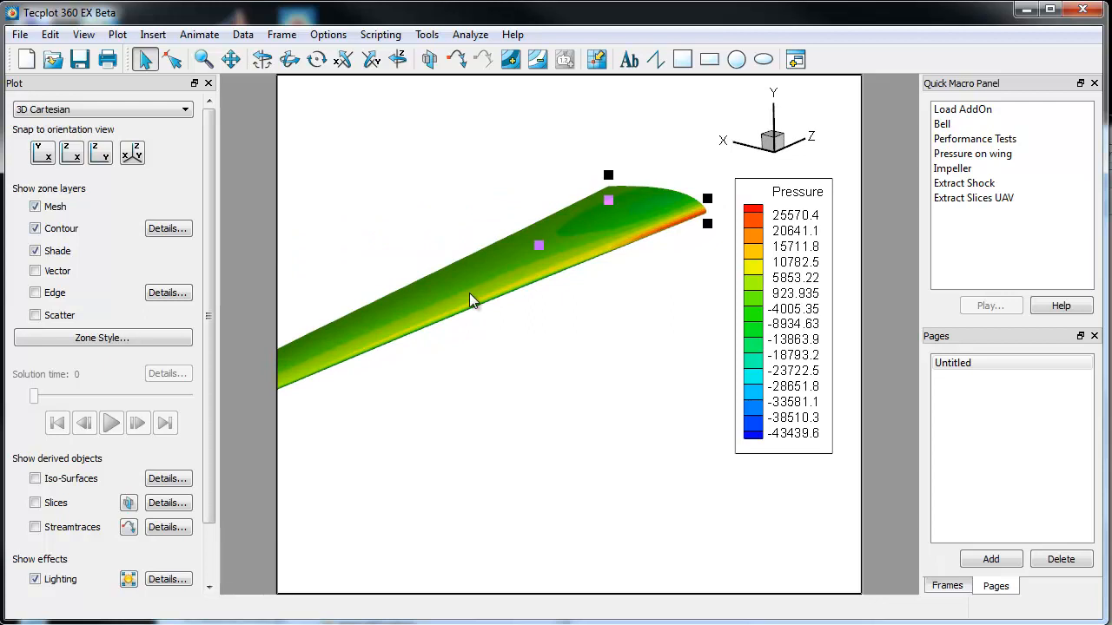
{"action": "mouse_move", "coordinate": [495, 287]}
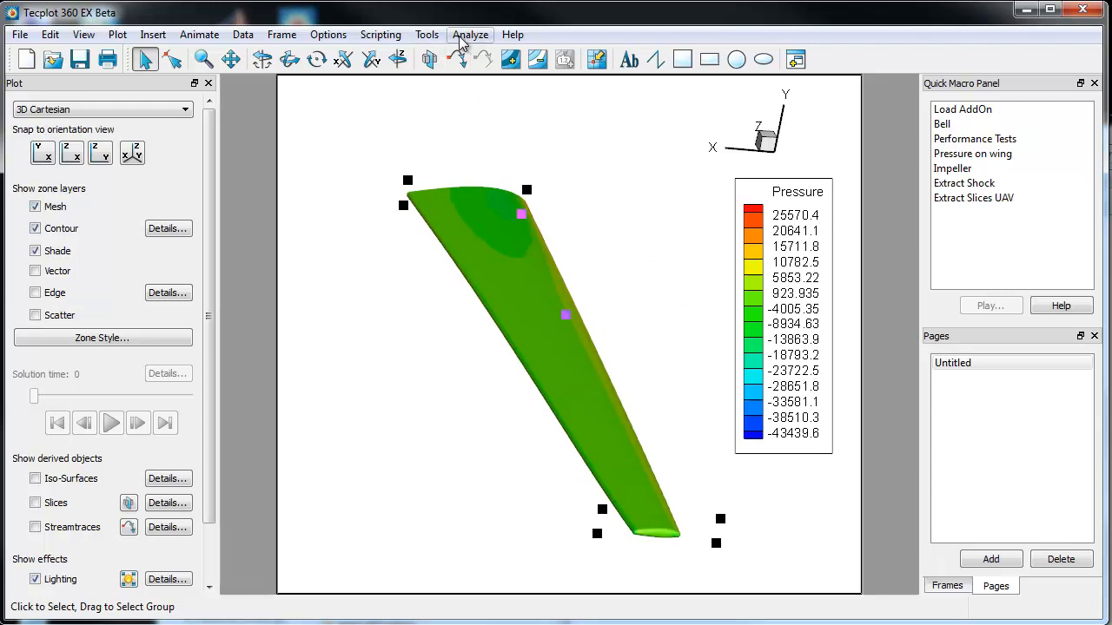
Choose Perform Integration from the Analyze menu.
{"action": "left_click", "coordinate": [470, 35]}
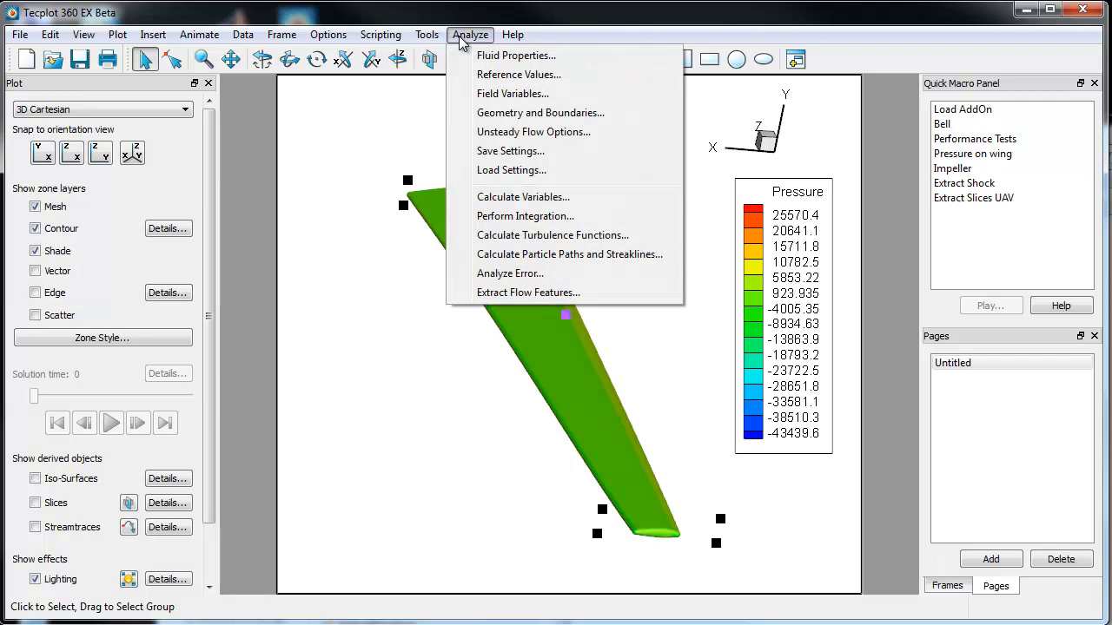
{"action": "mouse_move", "coordinate": [523, 197]}
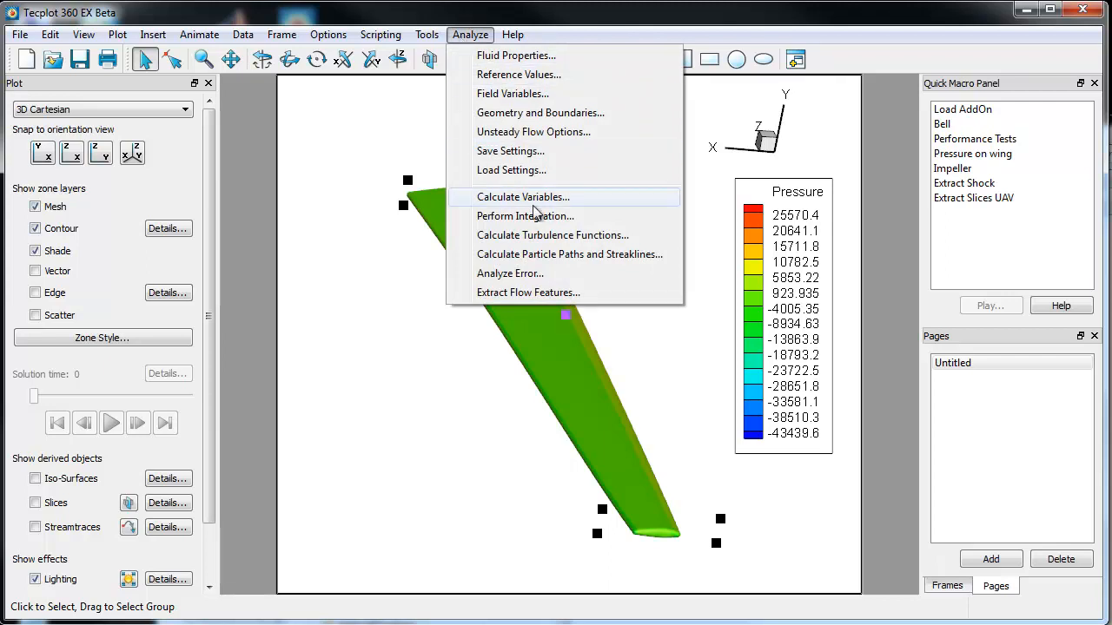
{"action": "mouse_move", "coordinate": [526, 215]}
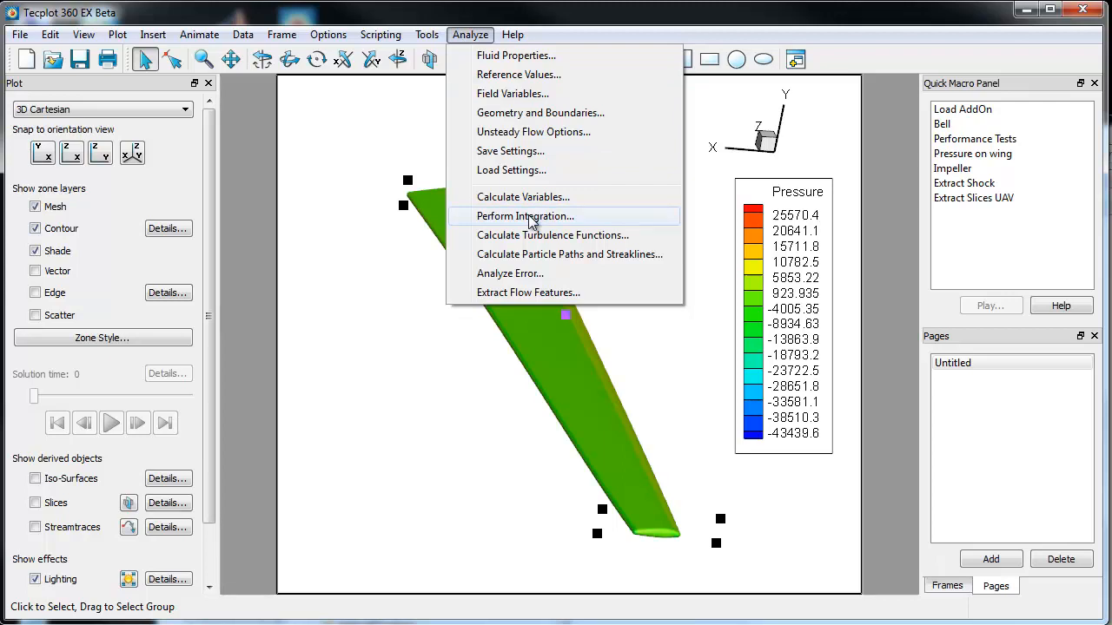
{"action": "left_click", "coordinate": [525, 216]}
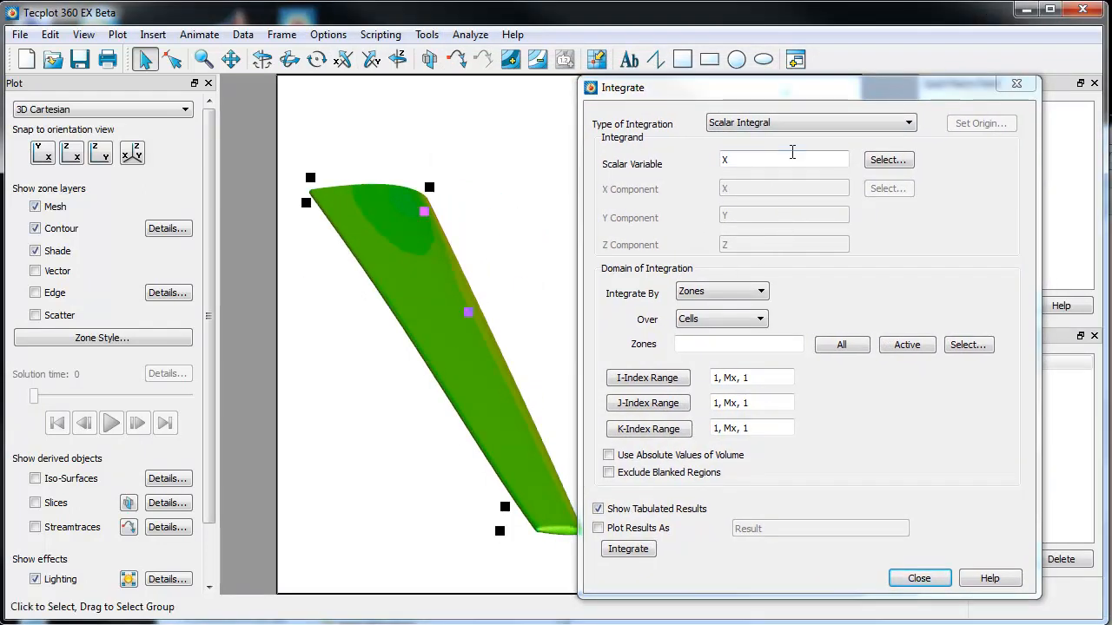
Integrate Pressure over the wing-right zone (total -4.536496e+004) and place the result as text.
{"action": "left_click", "coordinate": [888, 160]}
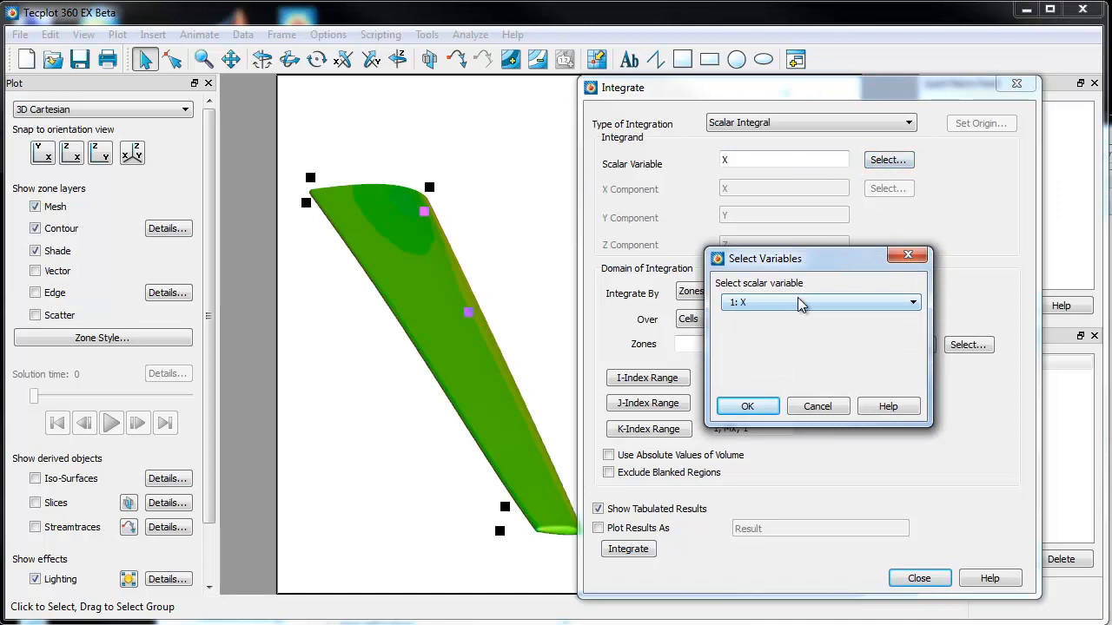
{"action": "left_click", "coordinate": [819, 302]}
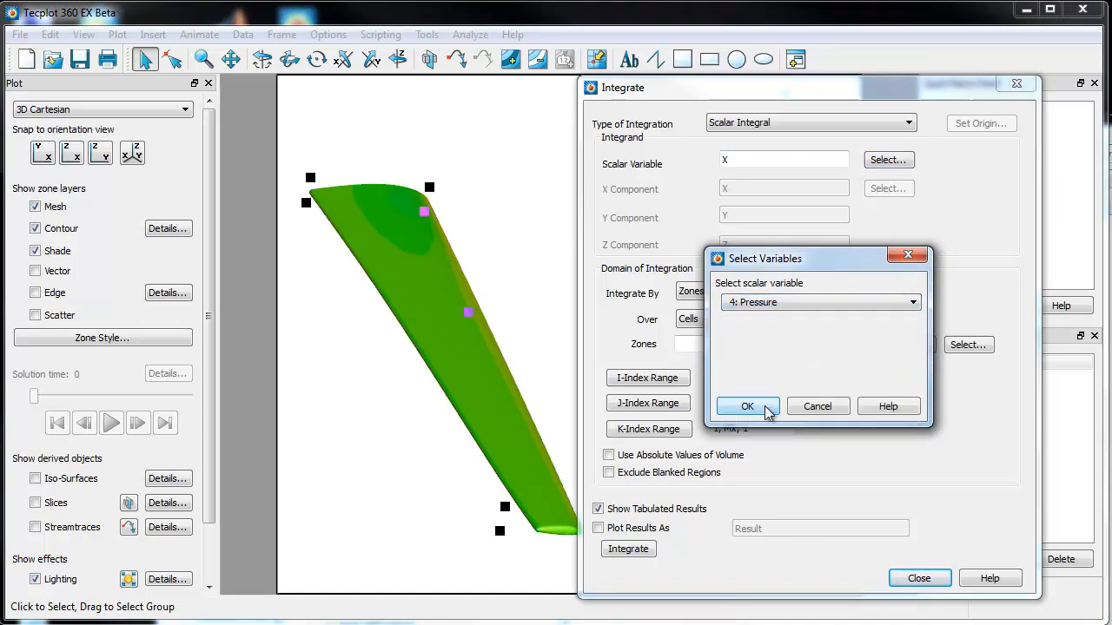
{"action": "left_click", "coordinate": [747, 407]}
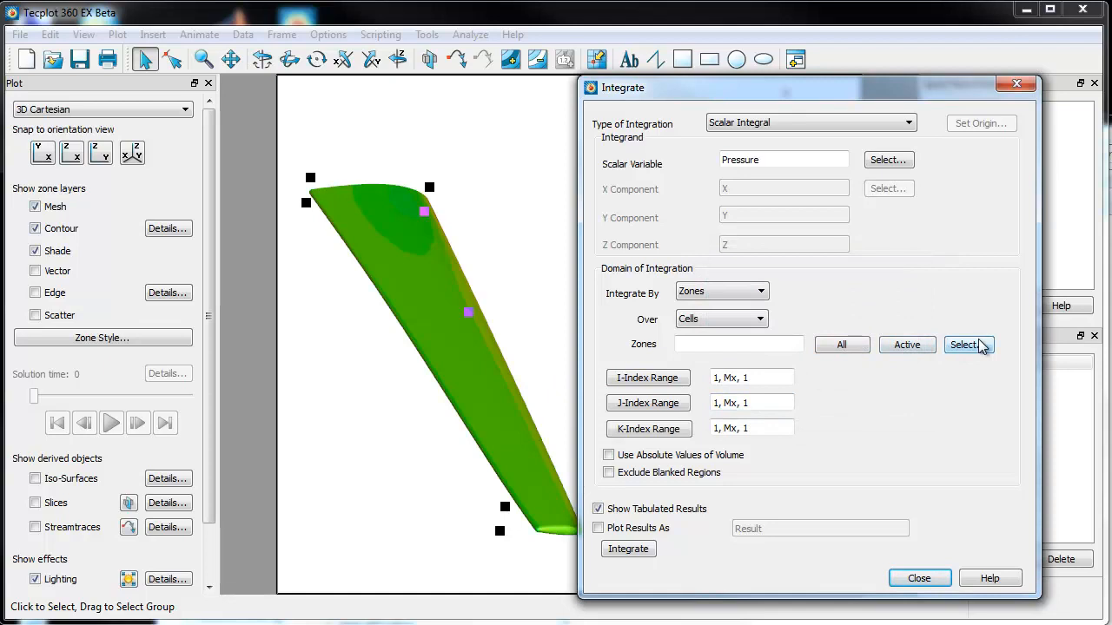
{"action": "left_click", "coordinate": [968, 345]}
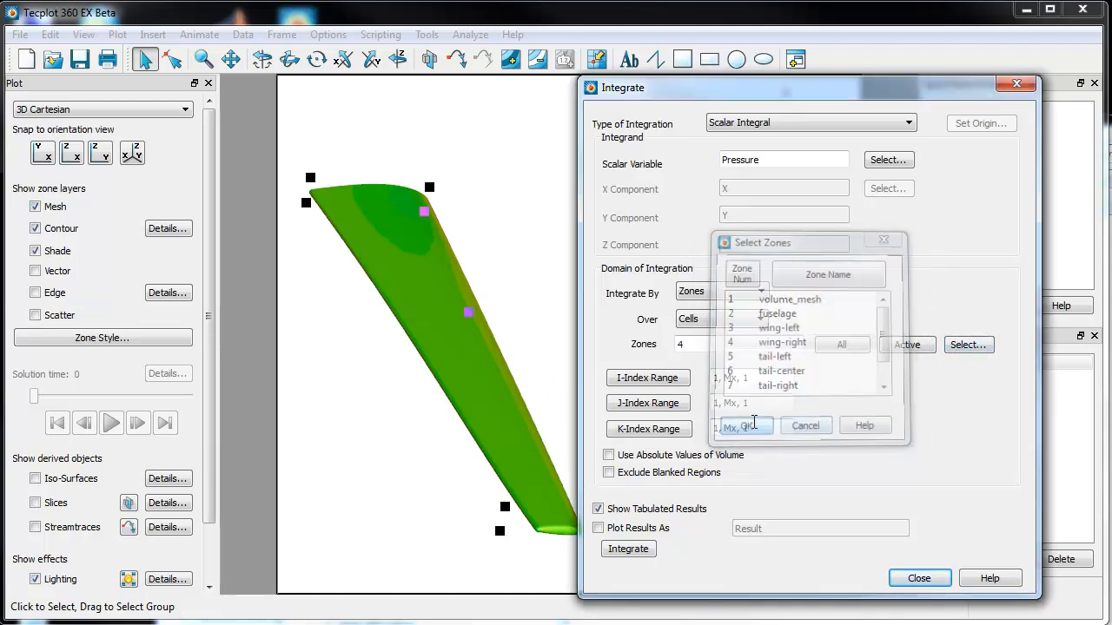
{"action": "left_click", "coordinate": [628, 549]}
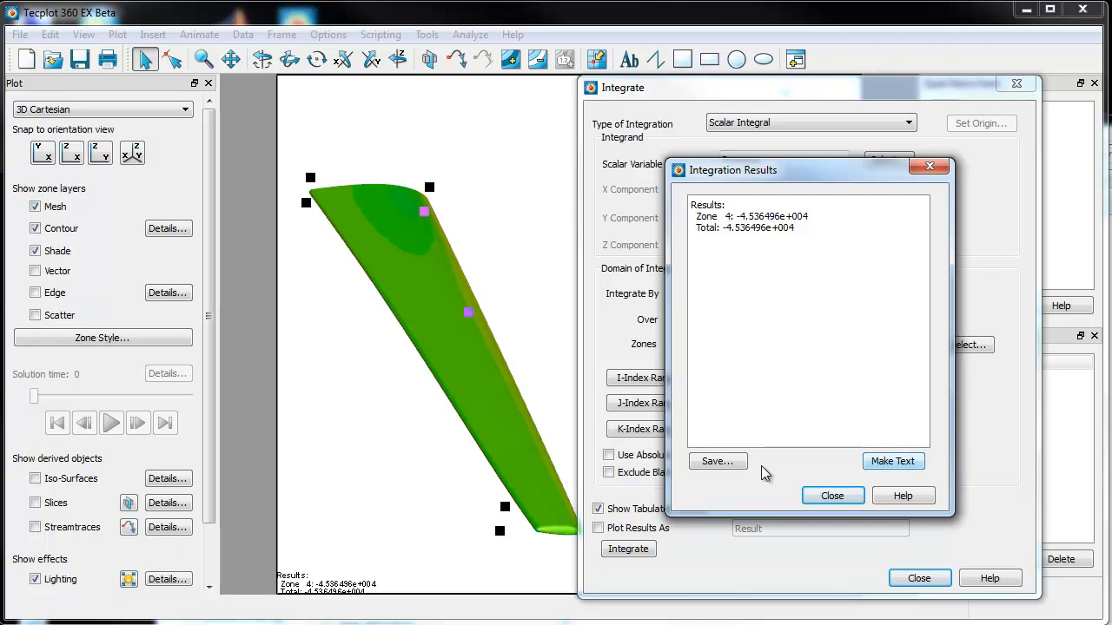
{"action": "left_click", "coordinate": [893, 461]}
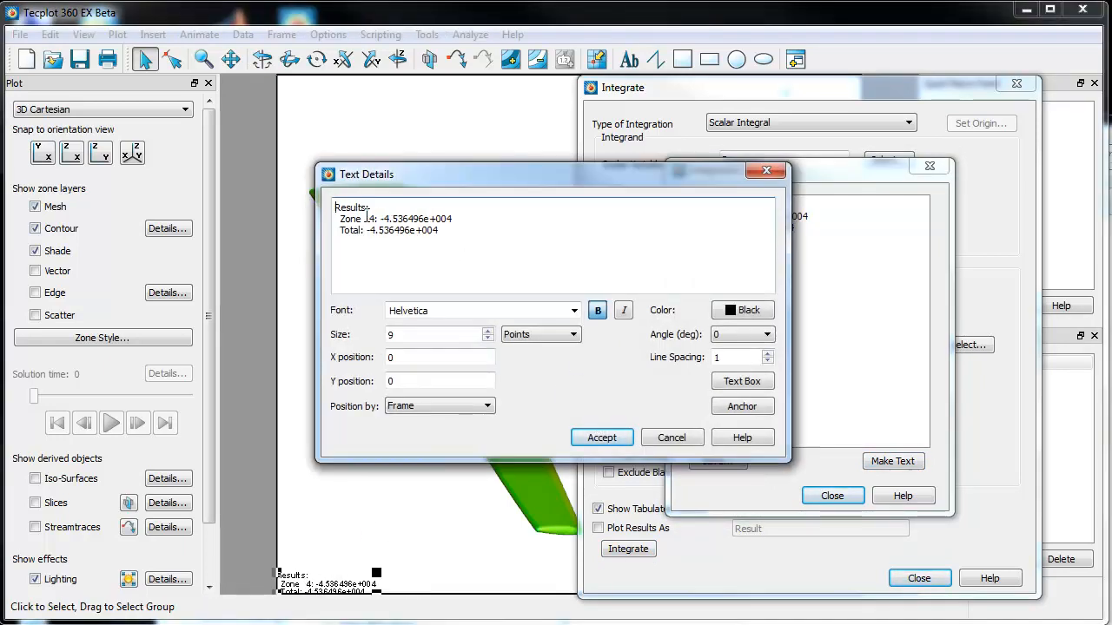
Relabel the result text to 'Int of Pressure: Right Wing' and accept it.
{"action": "double_click", "coordinate": [350, 219]}
{"action": "type", "text": "Right Wing"}
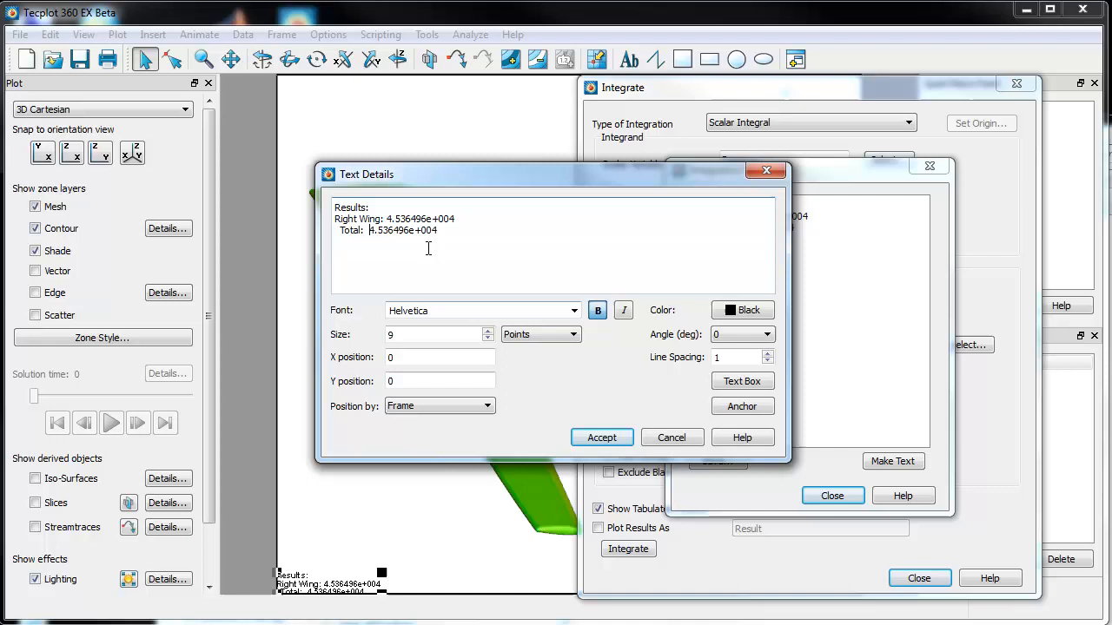
{"action": "double_click", "coordinate": [350, 207]}
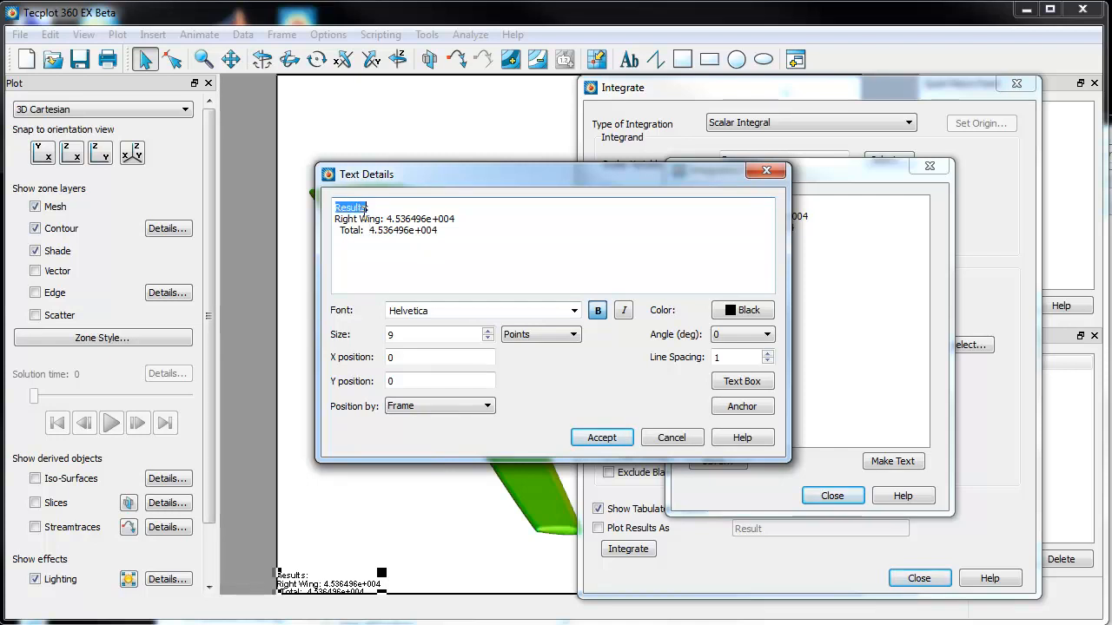
{"action": "type", "text": "Int of Pressure"}
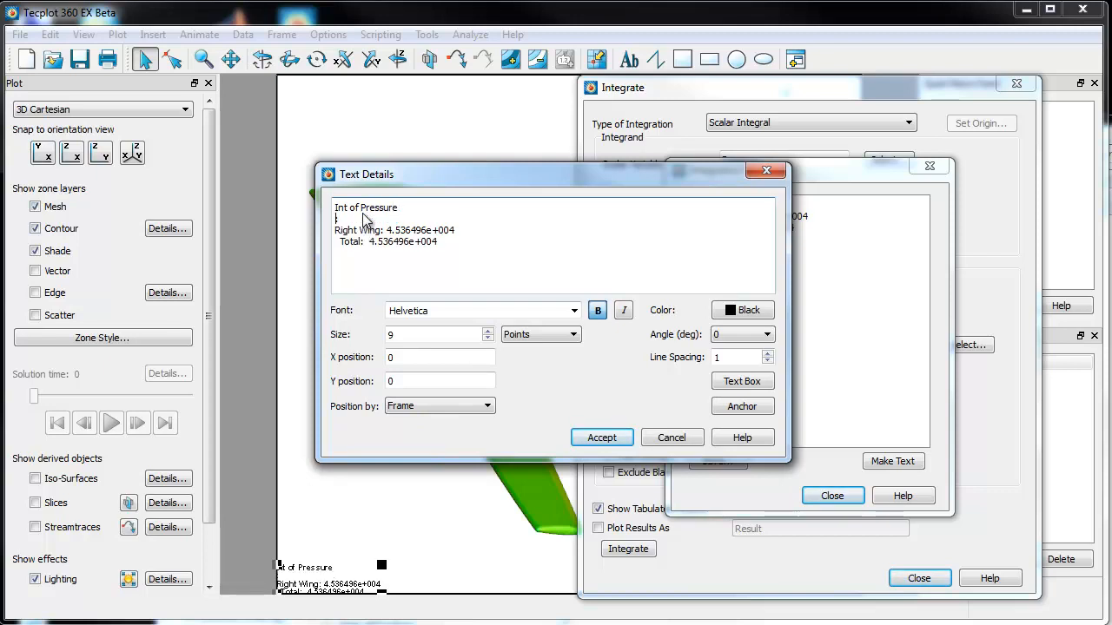
{"action": "left_click", "coordinate": [628, 549]}
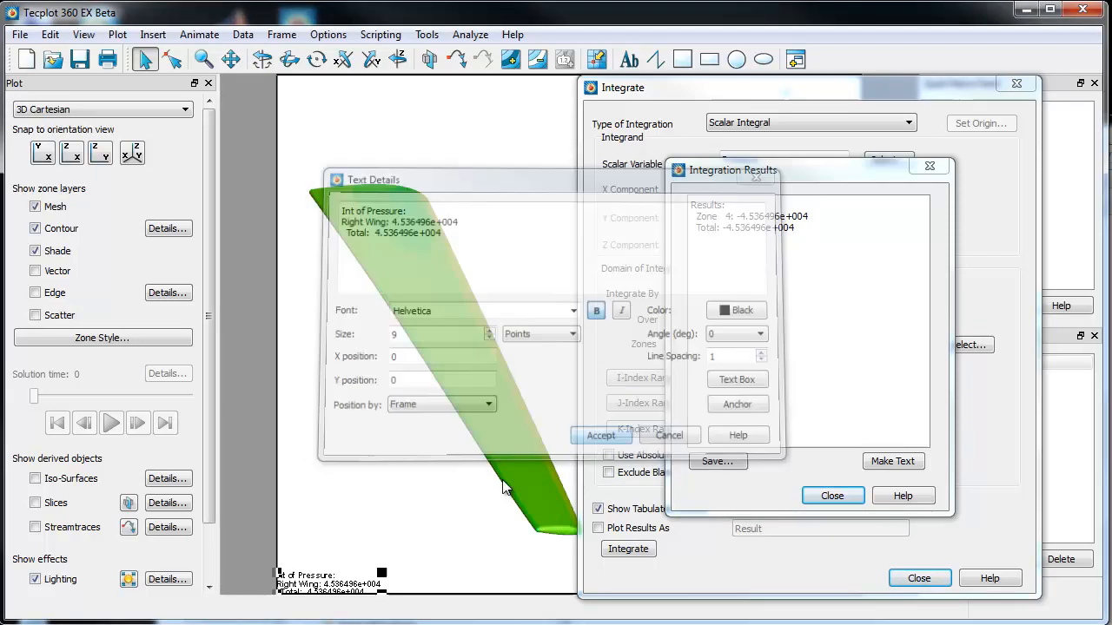
{"action": "left_click", "coordinate": [602, 435]}
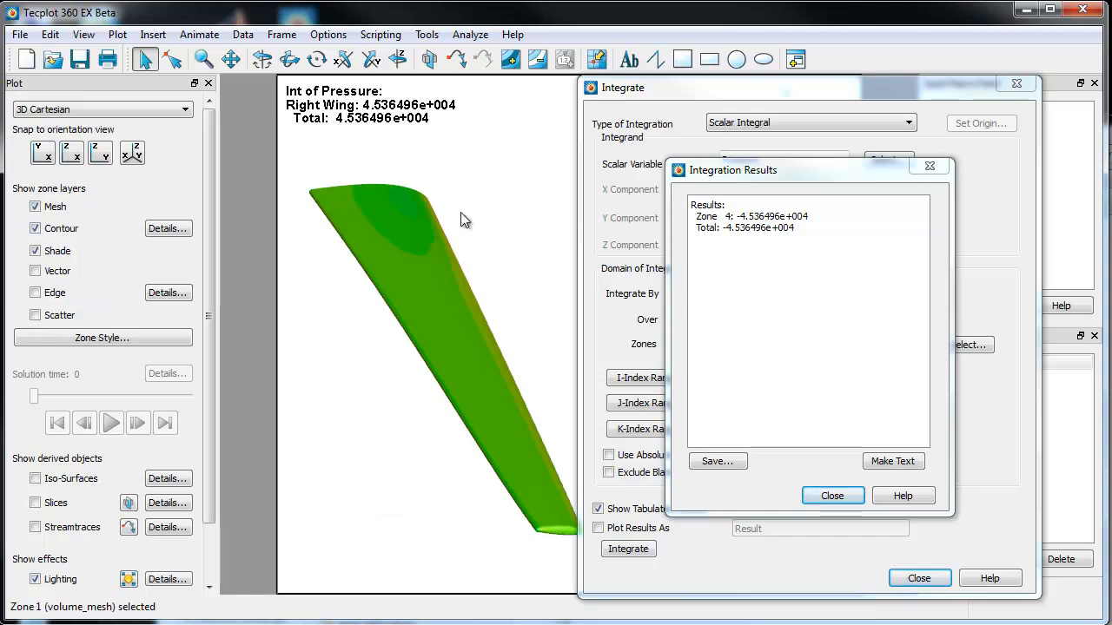
{"action": "left_click", "coordinate": [831, 495]}
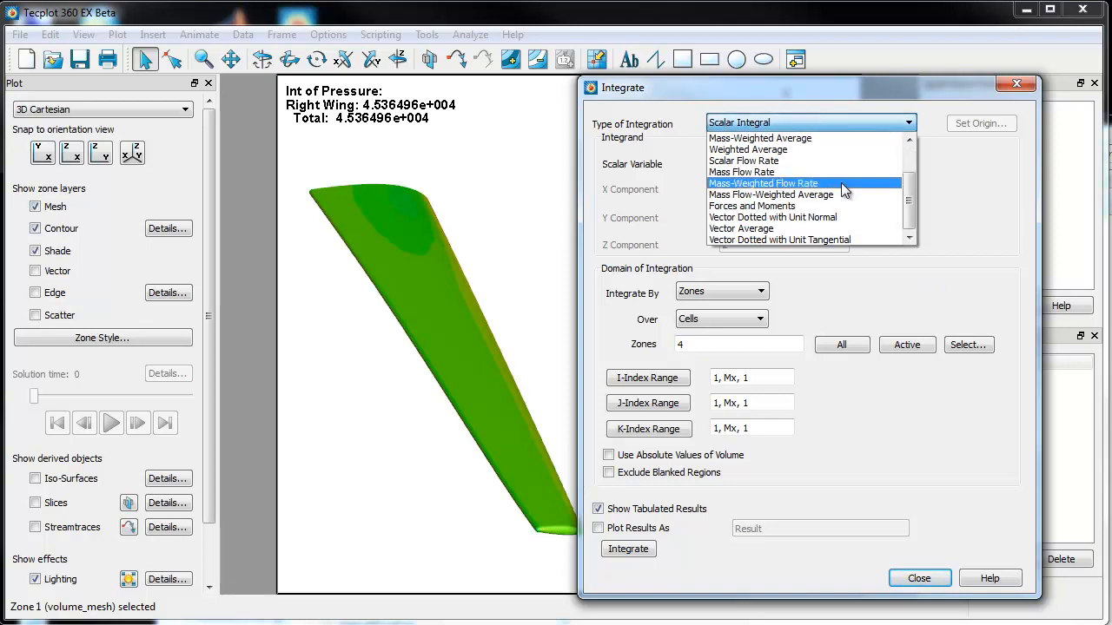
Integrate Forces and Moments over zone 4 (lift -2.834206e+004) and put results on the plot.
{"action": "left_click", "coordinate": [752, 206]}
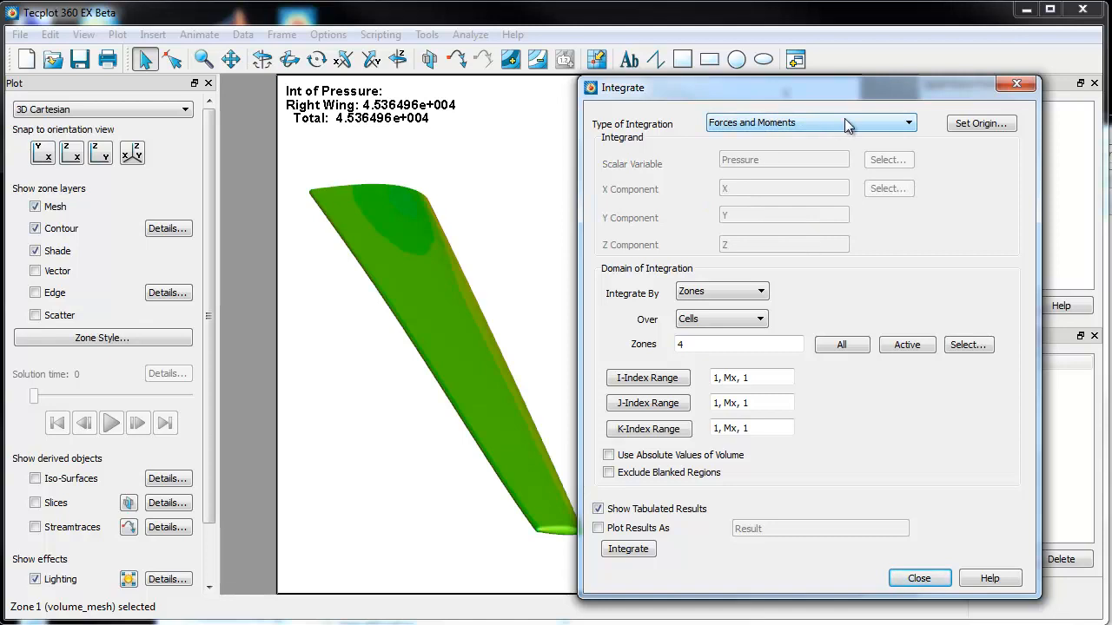
{"action": "left_click", "coordinate": [738, 344]}
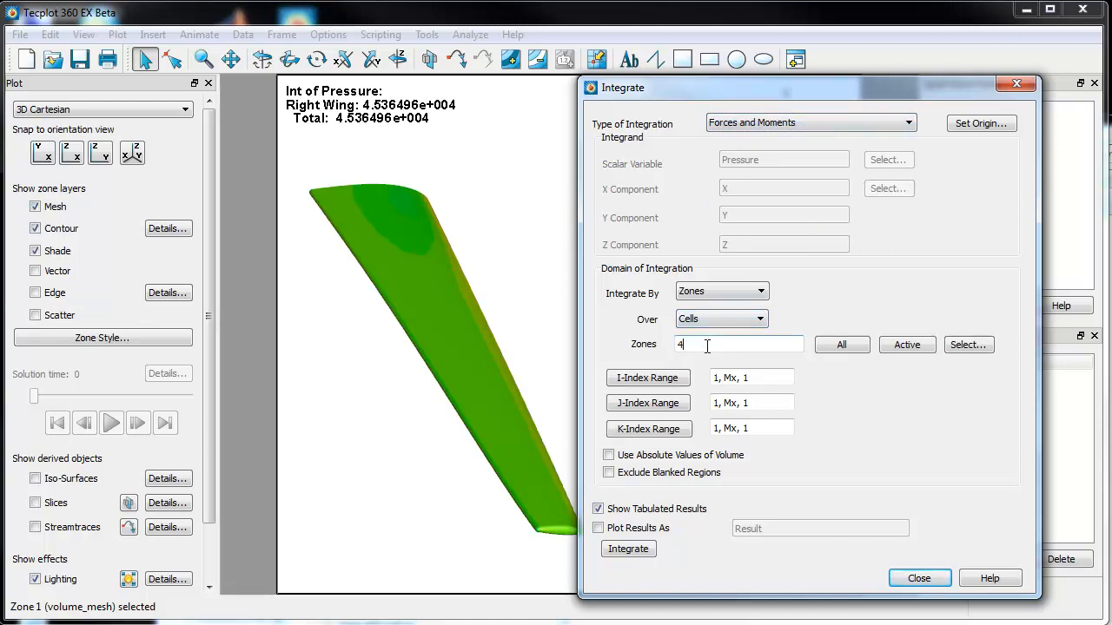
{"action": "left_click", "coordinate": [628, 549]}
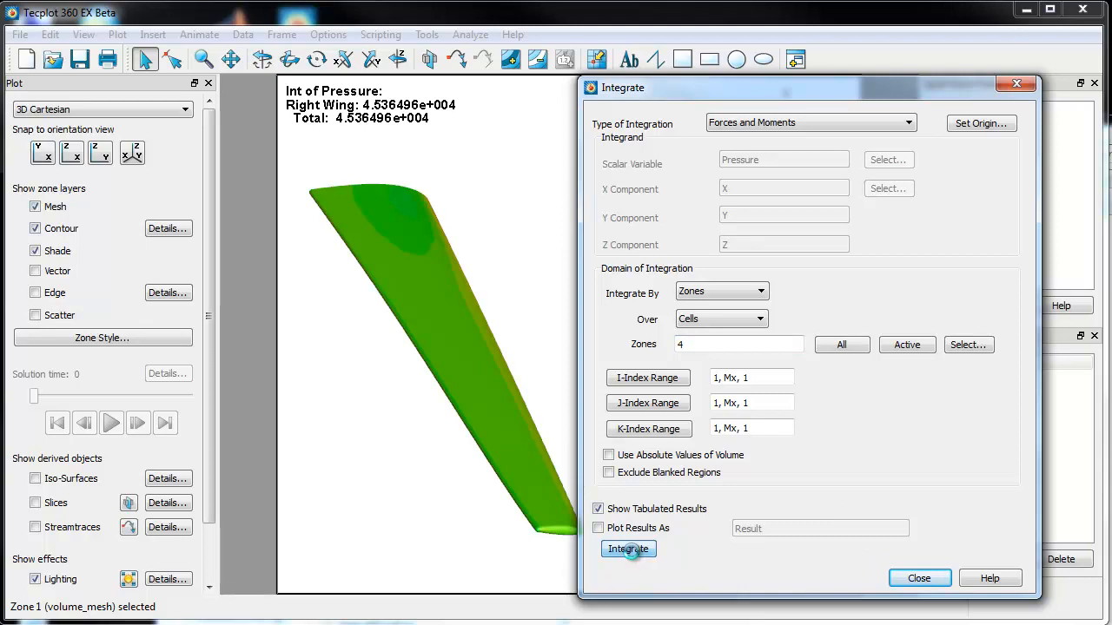
{"action": "left_click", "coordinate": [628, 549]}
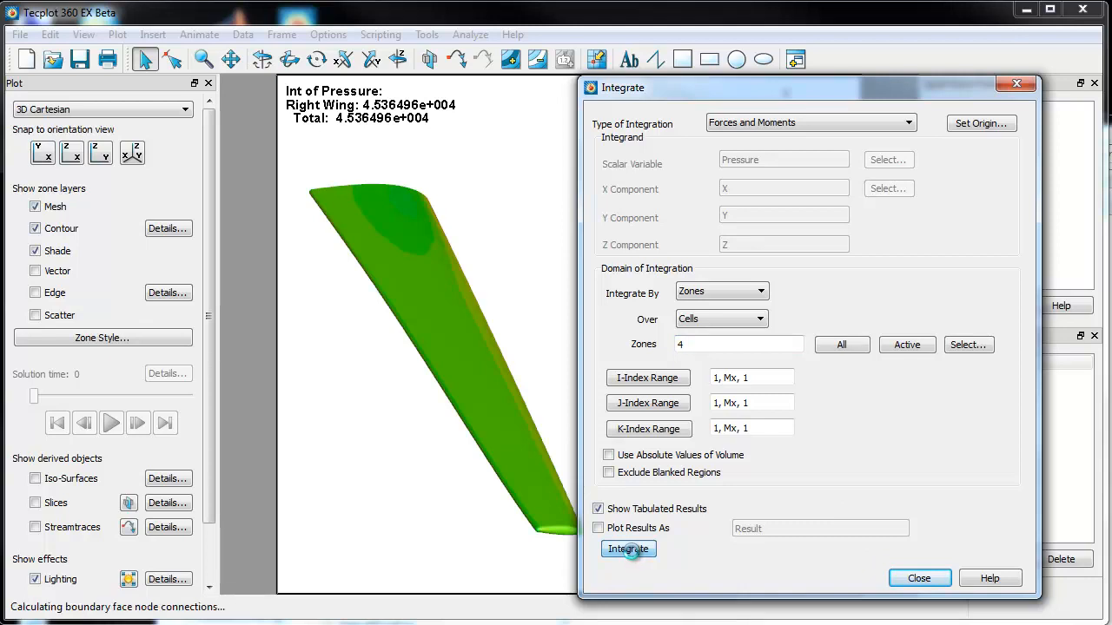
{"action": "left_click", "coordinate": [628, 549]}
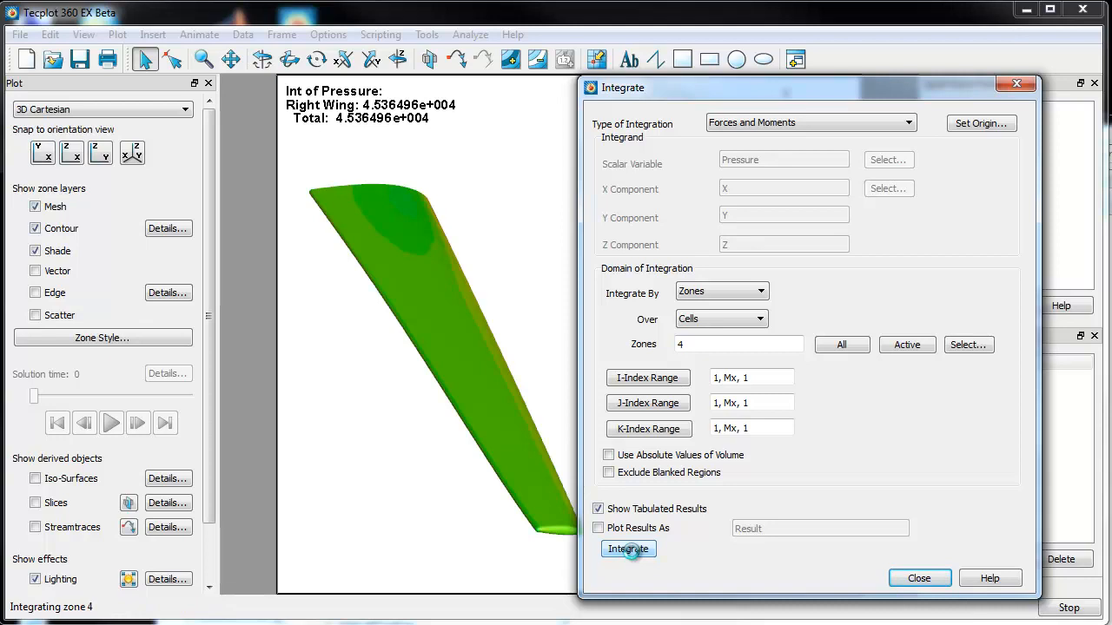
{"action": "left_click", "coordinate": [628, 549]}
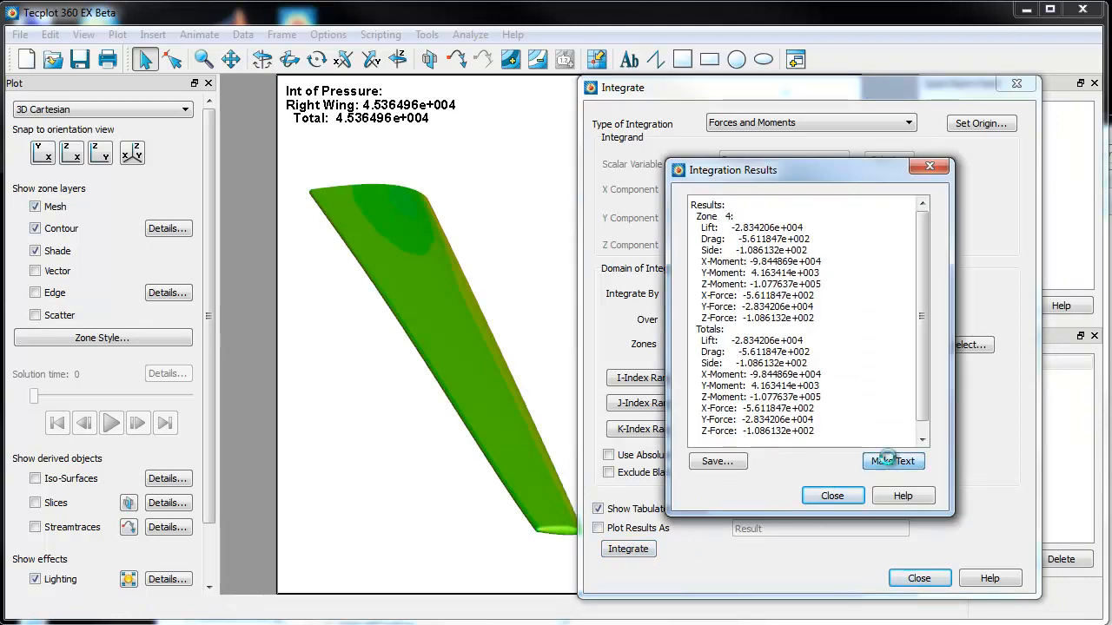
{"action": "left_click", "coordinate": [893, 461]}
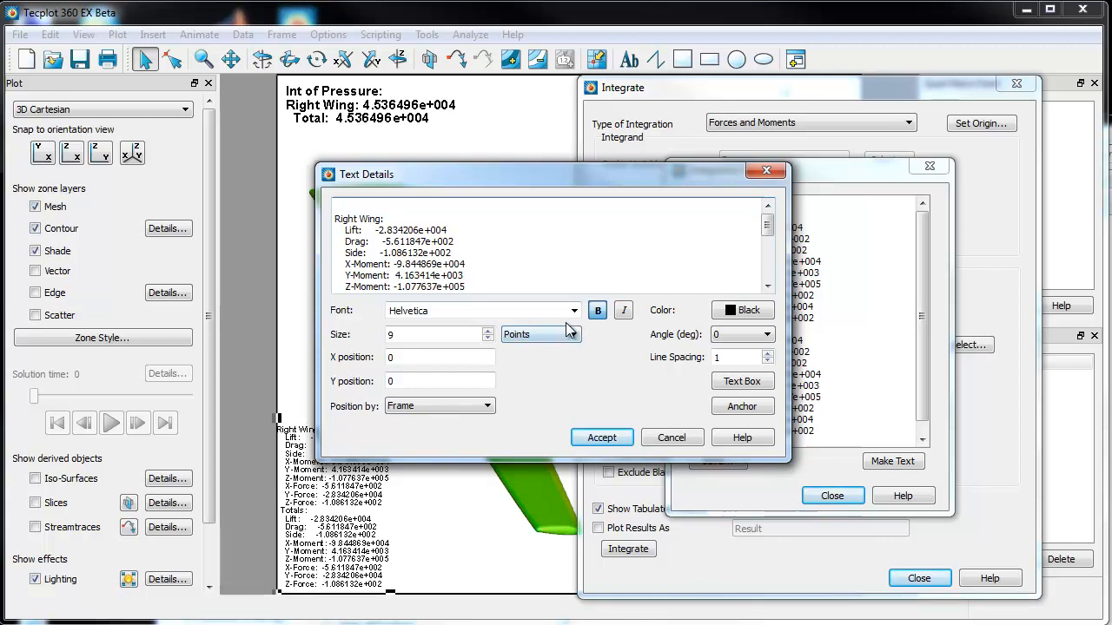
Restyle the Right Wing results text in 13-point Calibri and close the dialogs.
{"action": "left_click", "coordinate": [573, 310]}
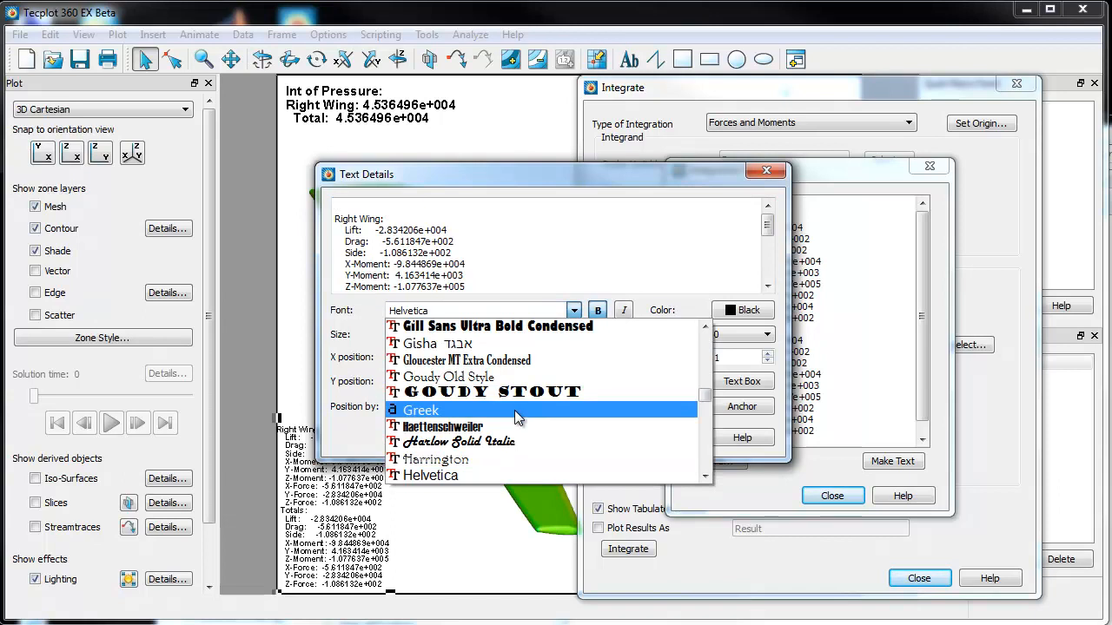
{"action": "left_click", "coordinate": [421, 410]}
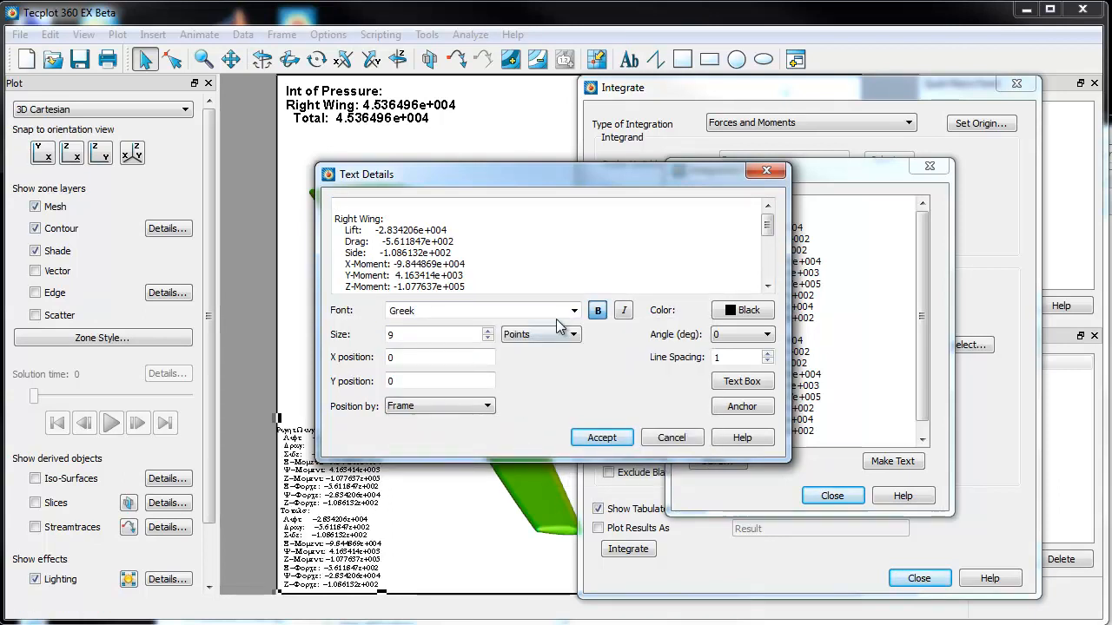
{"action": "left_click", "coordinate": [572, 310]}
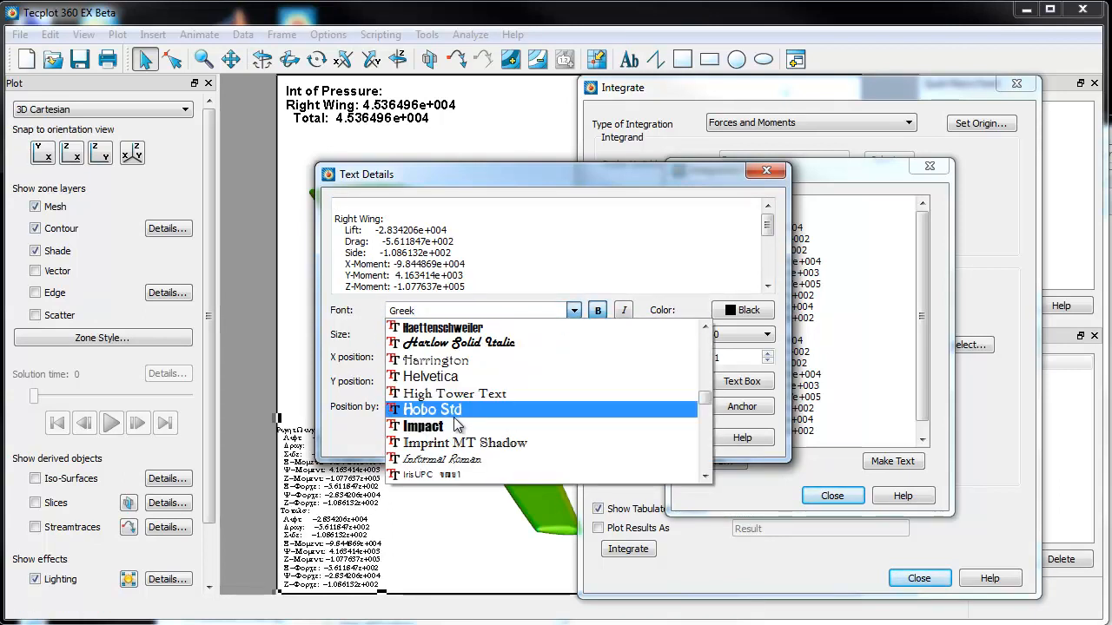
{"action": "scroll", "scroll_direction": "down", "scroll_amount": 3}
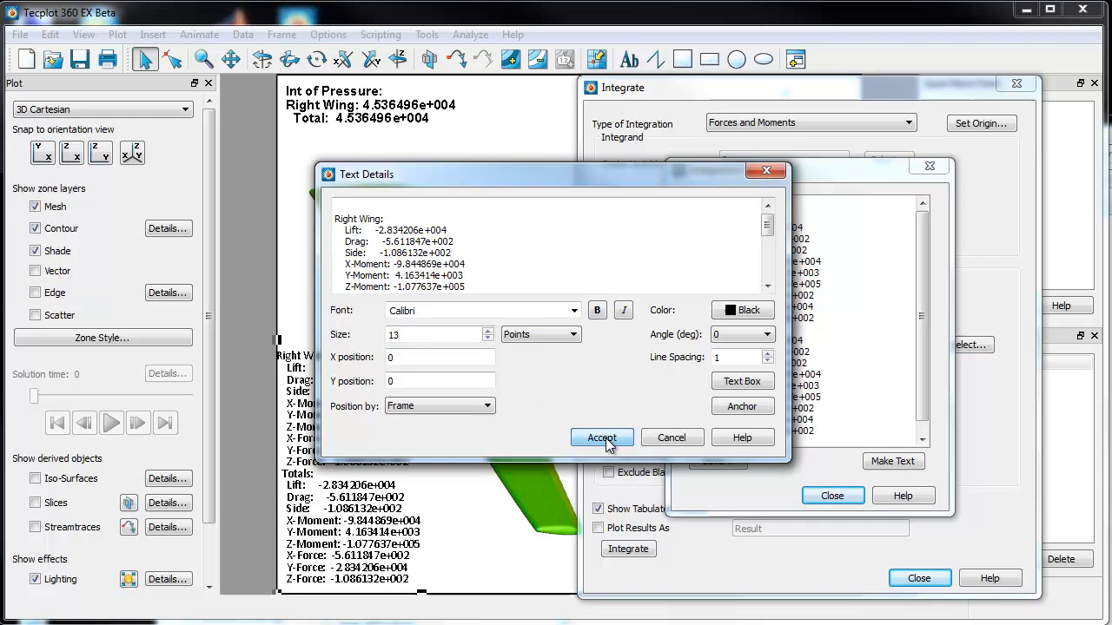
{"action": "left_click", "coordinate": [602, 437]}
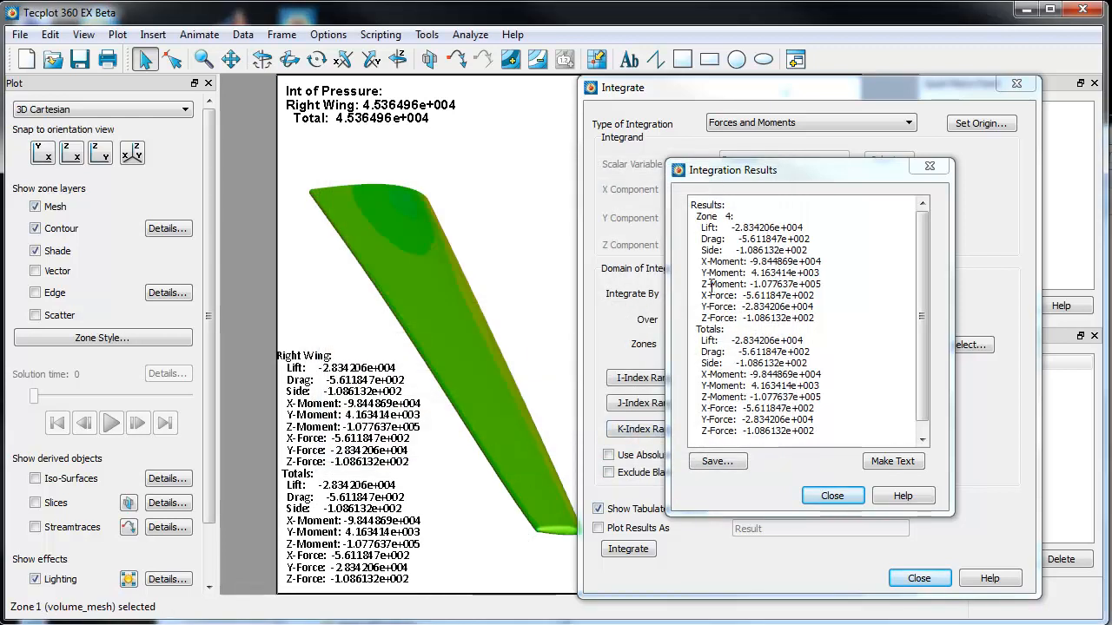
{"action": "left_click", "coordinate": [831, 495]}
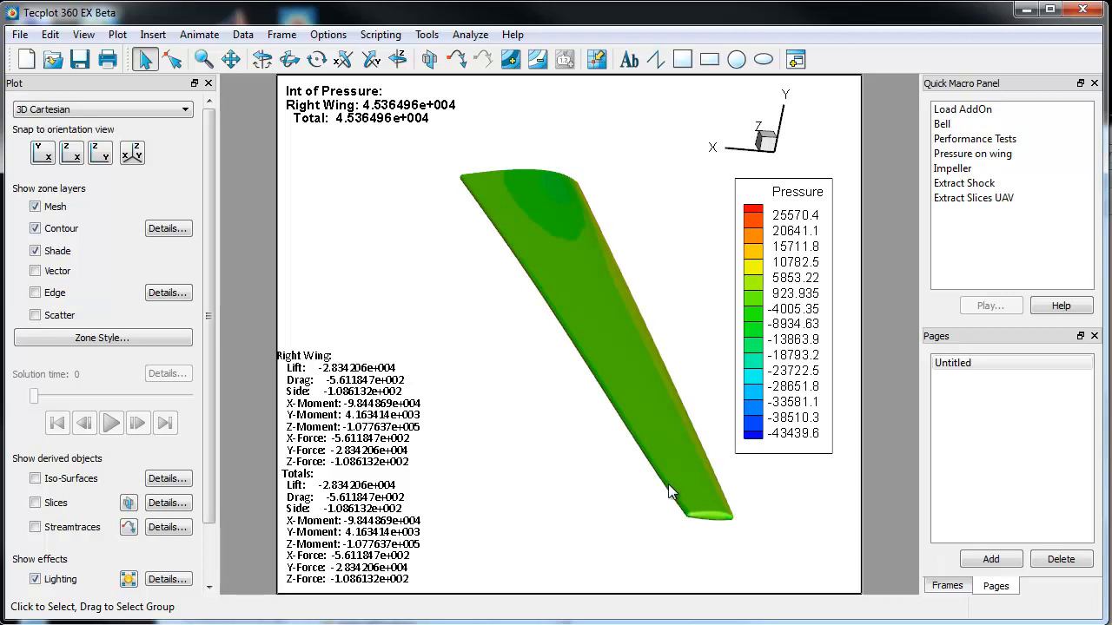
{"action": "mouse_move", "coordinate": [61, 391]}
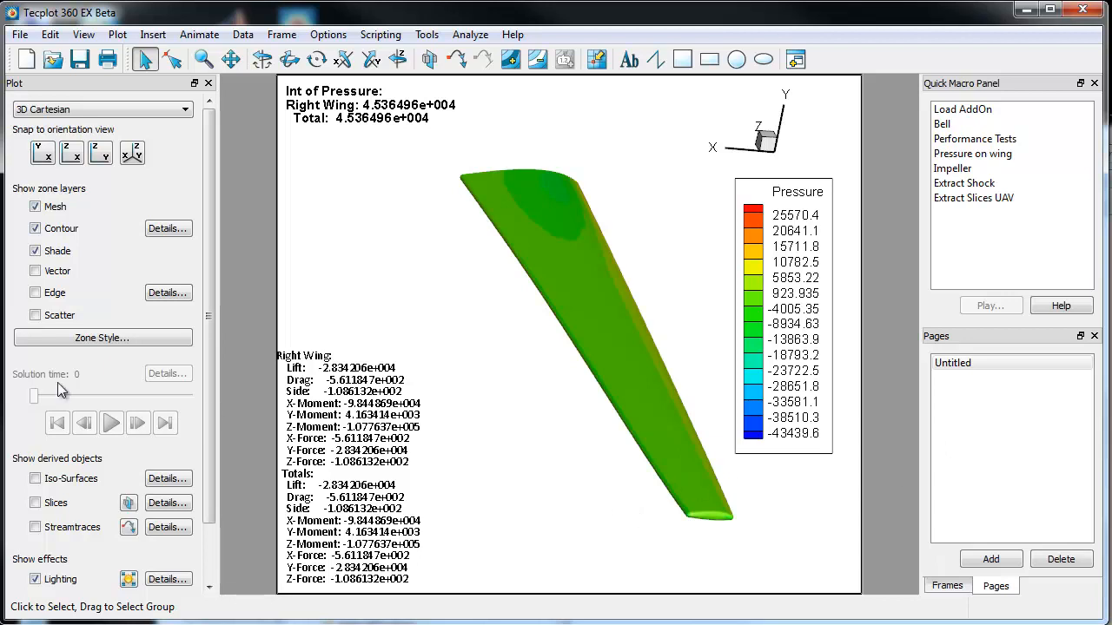
Turn on shading for all aircraft zones in Zone Style.
{"action": "left_click", "coordinate": [101, 337]}
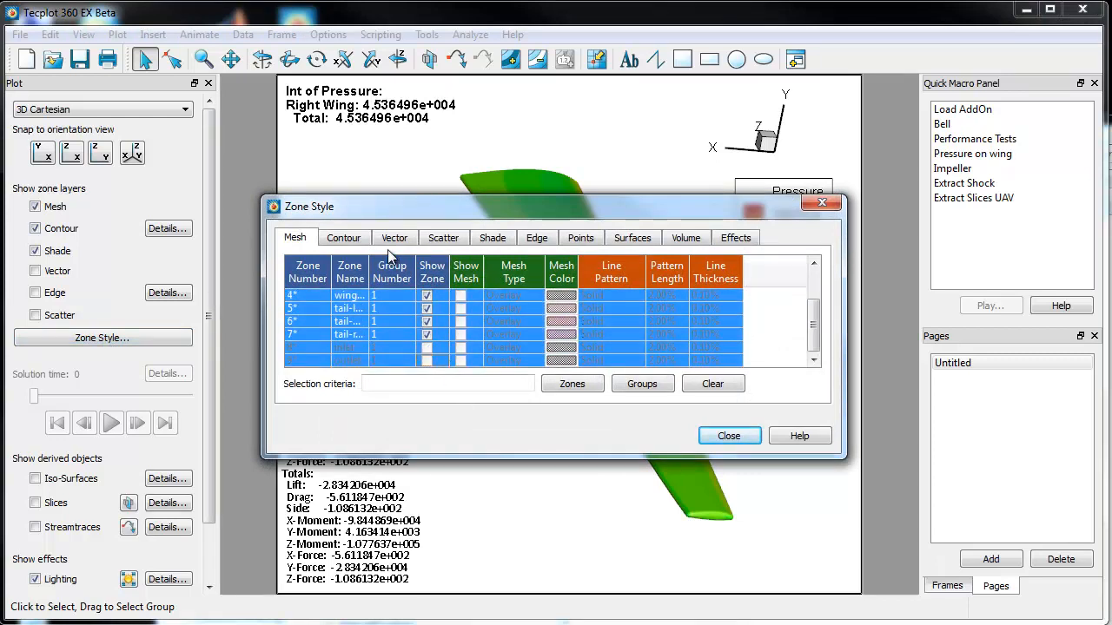
{"action": "left_click", "coordinate": [492, 237]}
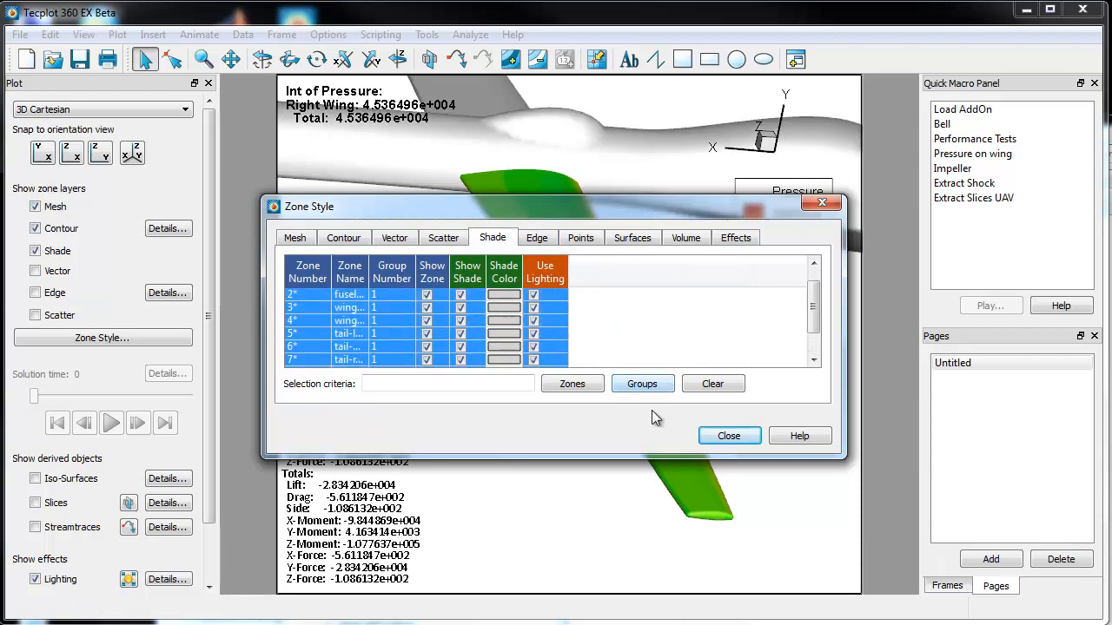
{"action": "left_click", "coordinate": [728, 435]}
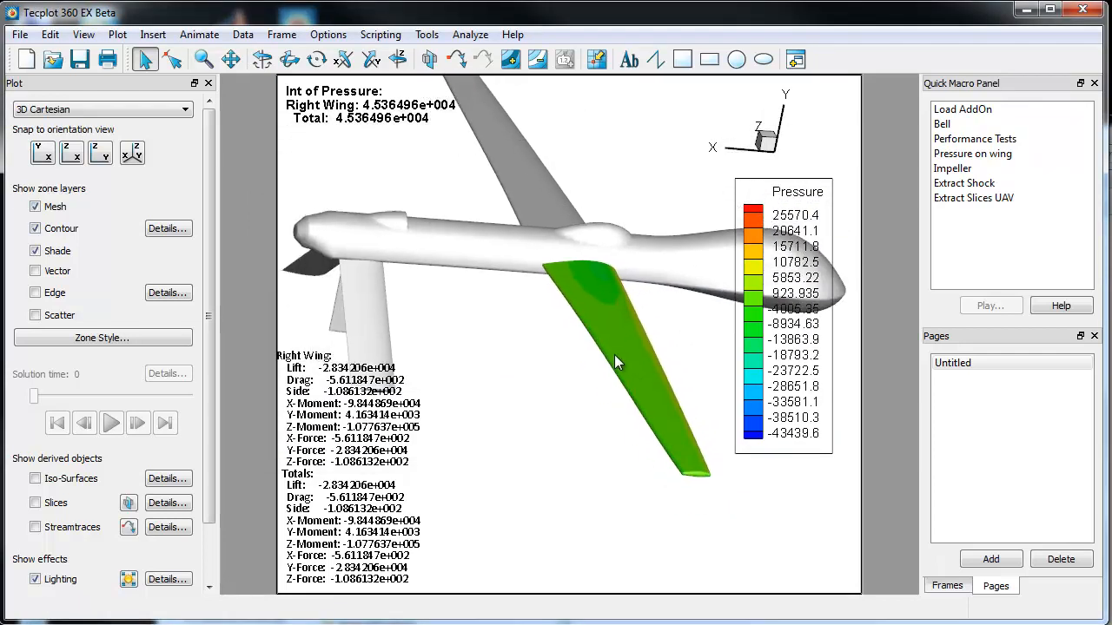
Orbit to an angled view, delete the integration result text, and place a slice.
{"action": "left_click_drag", "start_coordinate": [617, 361], "coordinate": [647, 328]}
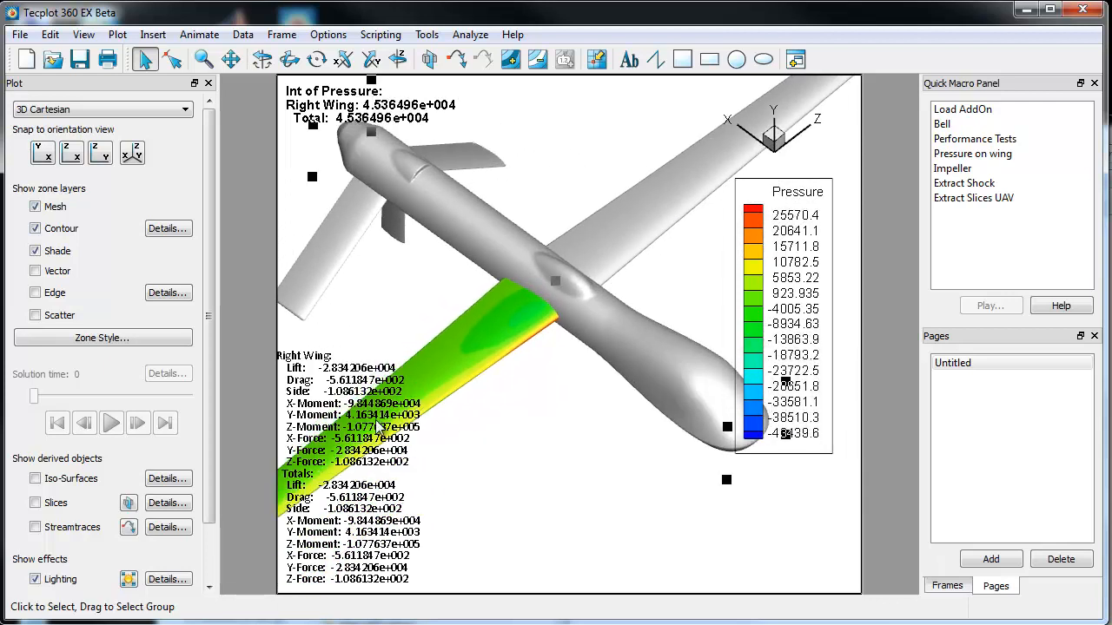
{"action": "key", "text": "Delete"}
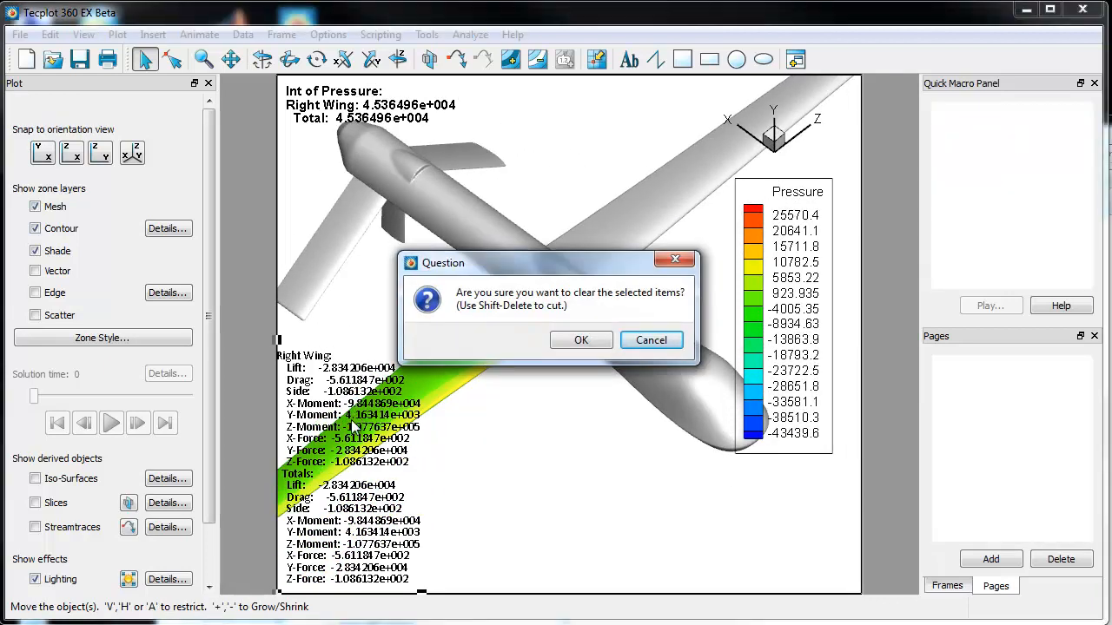
{"action": "left_click", "coordinate": [581, 340]}
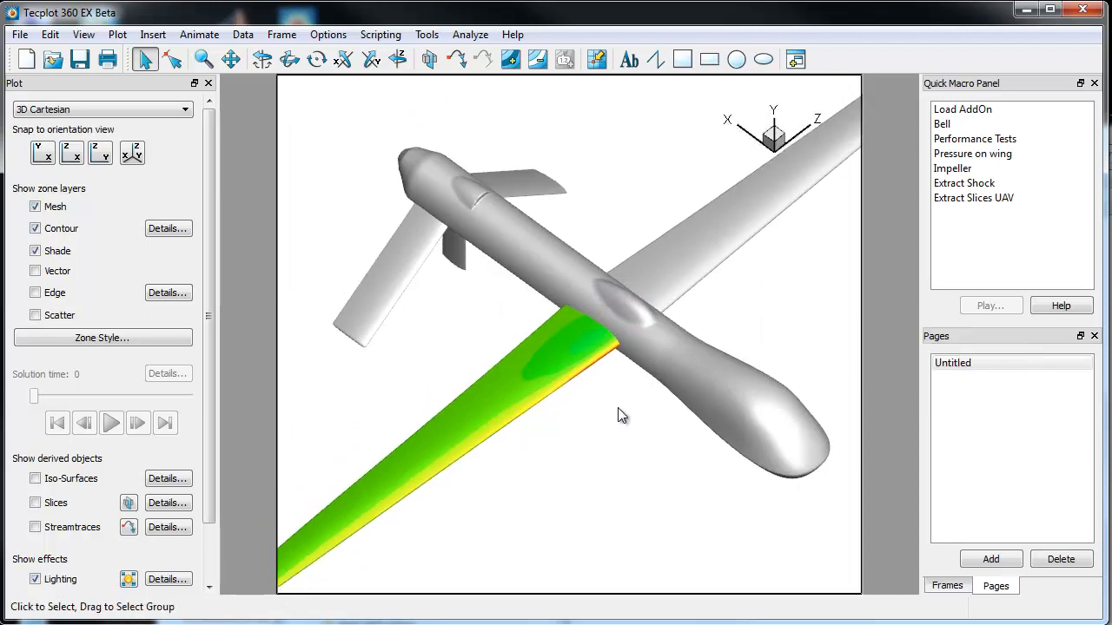
{"action": "left_click_drag", "start_coordinate": [621, 415], "coordinate": [534, 364]}
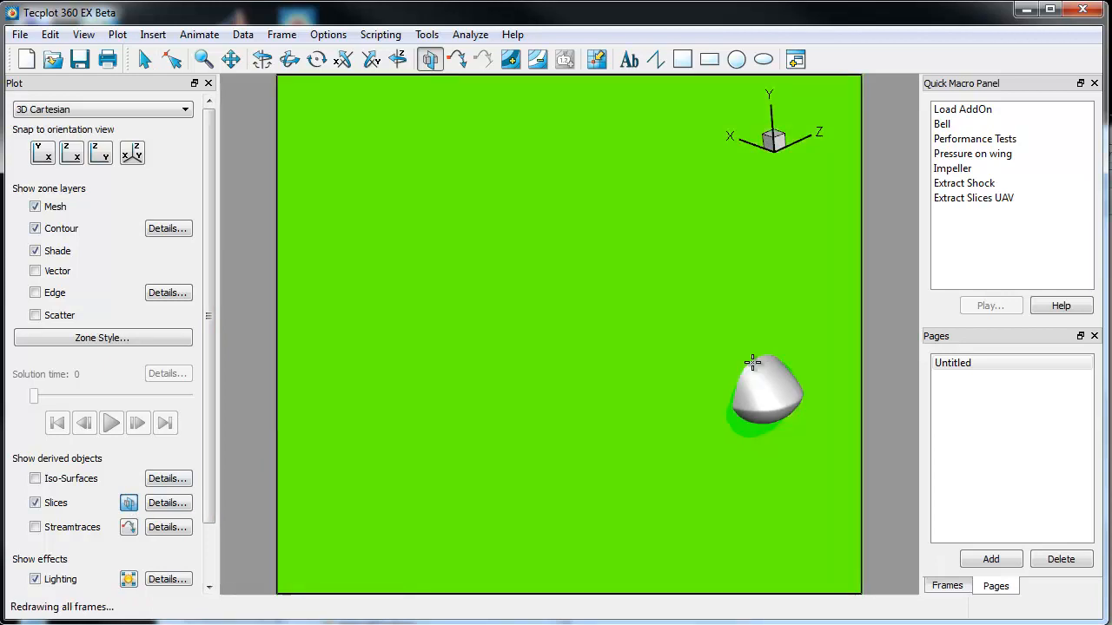
{"action": "mouse_move", "coordinate": [708, 147]}
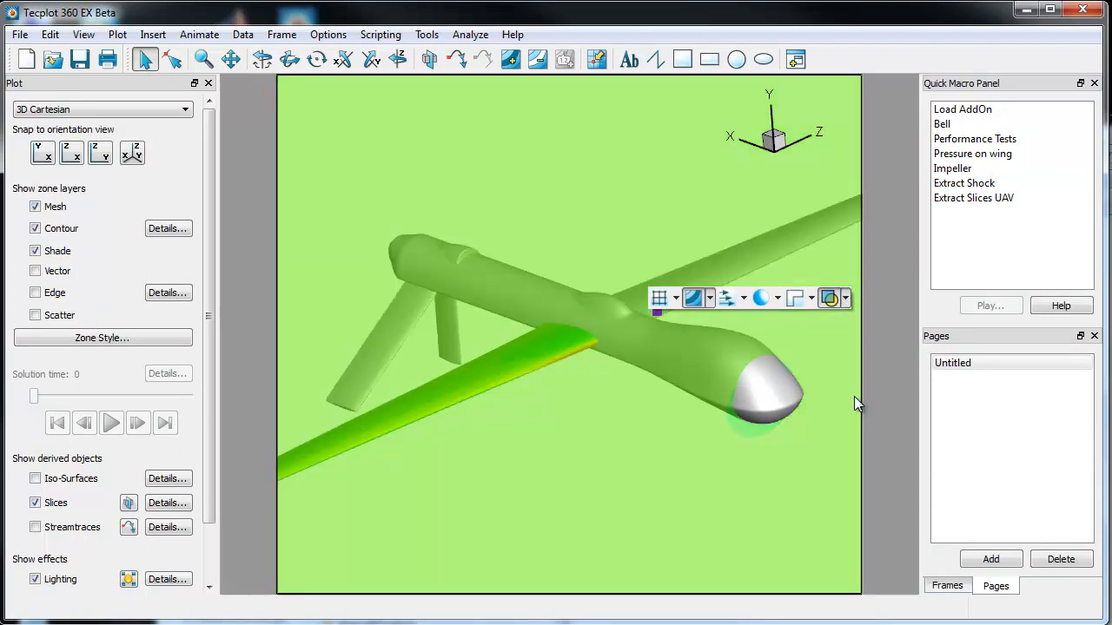
Flood the slice with Y Velocity contours and hide the contour legend.
{"action": "left_click", "coordinate": [694, 298]}
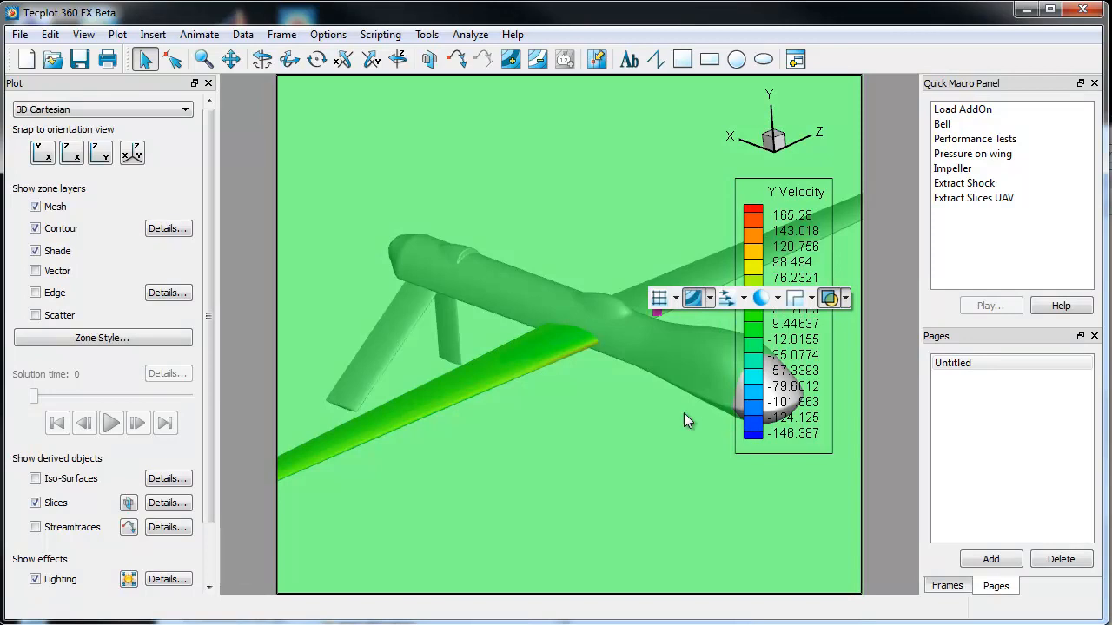
{"action": "mouse_move", "coordinate": [772, 328]}
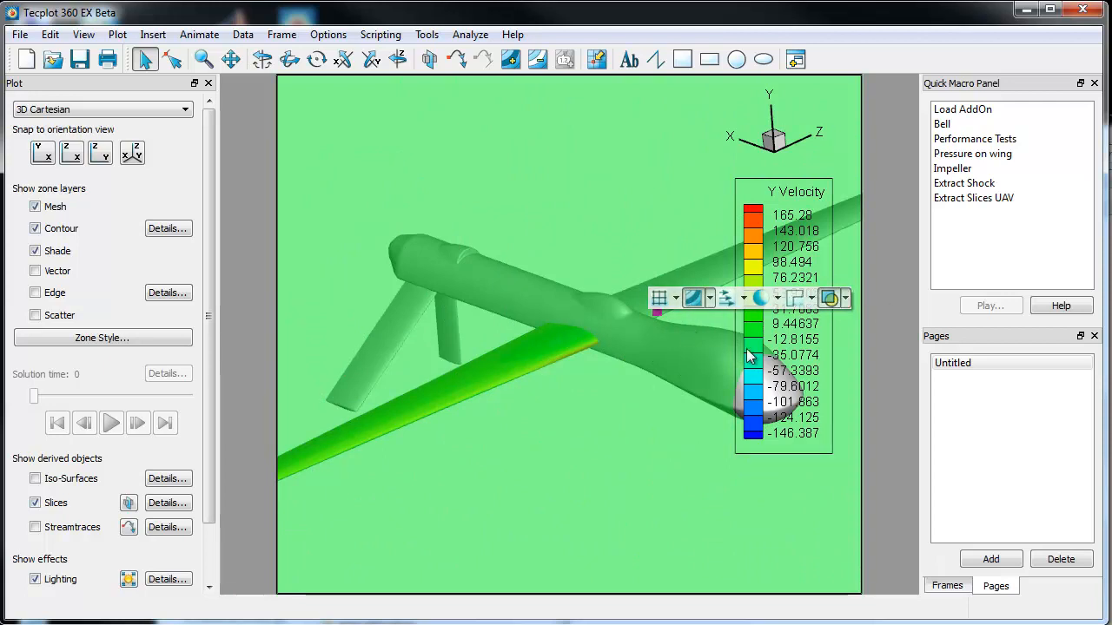
{"action": "right_click", "coordinate": [791, 355]}
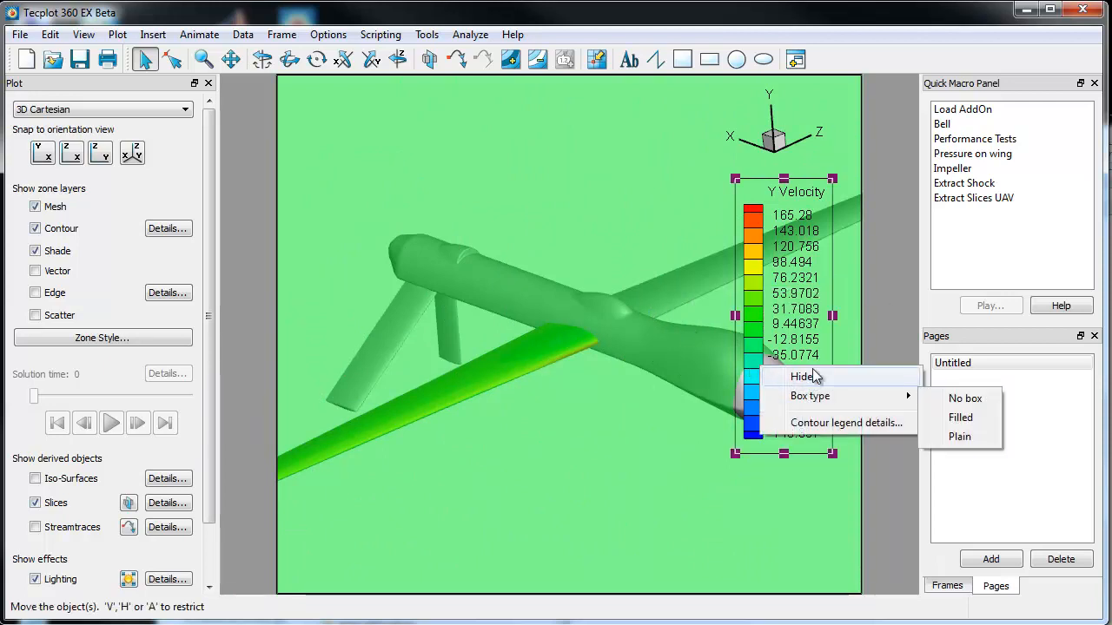
{"action": "left_click", "coordinate": [801, 376]}
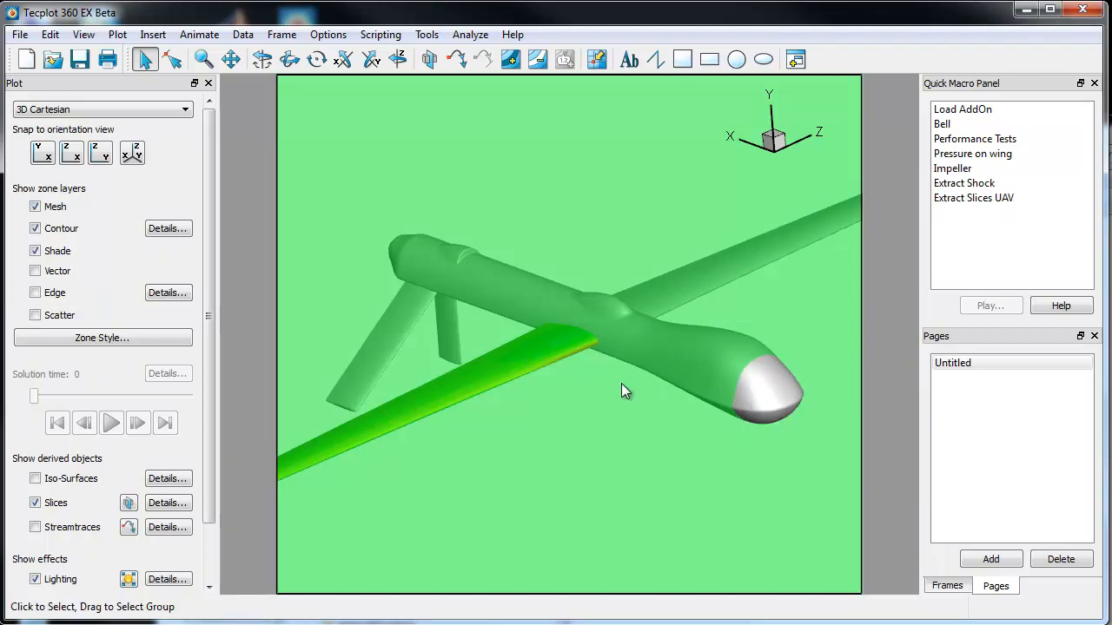
{"action": "mouse_move", "coordinate": [608, 364]}
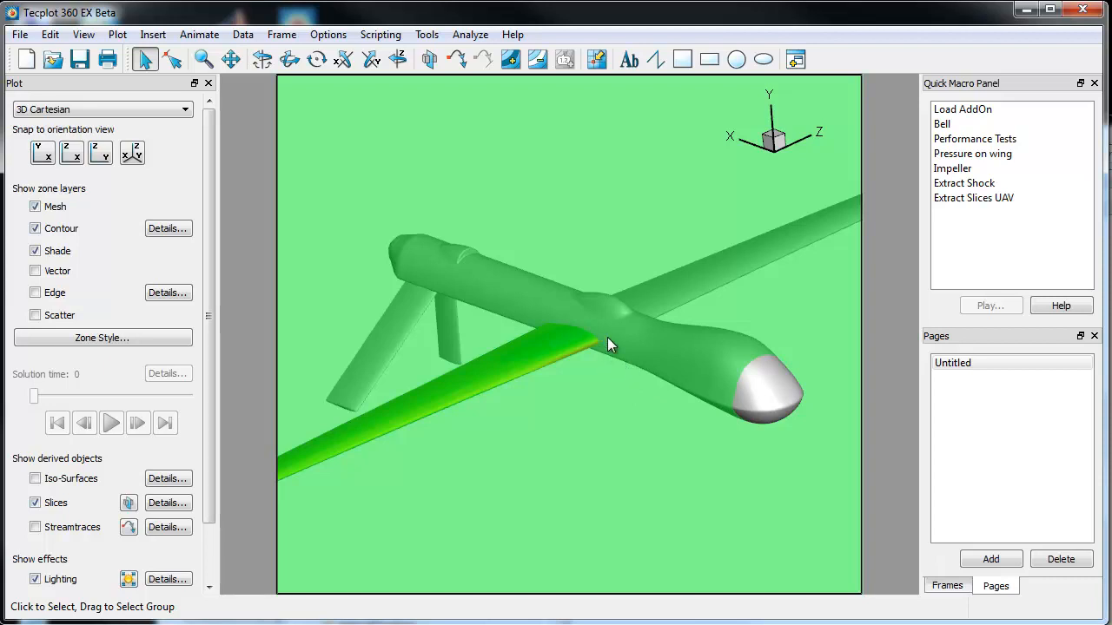
Extract the slice as zone 'Slice: X=0.632999' and hide that new zone.
{"action": "right_click", "coordinate": [608, 344]}
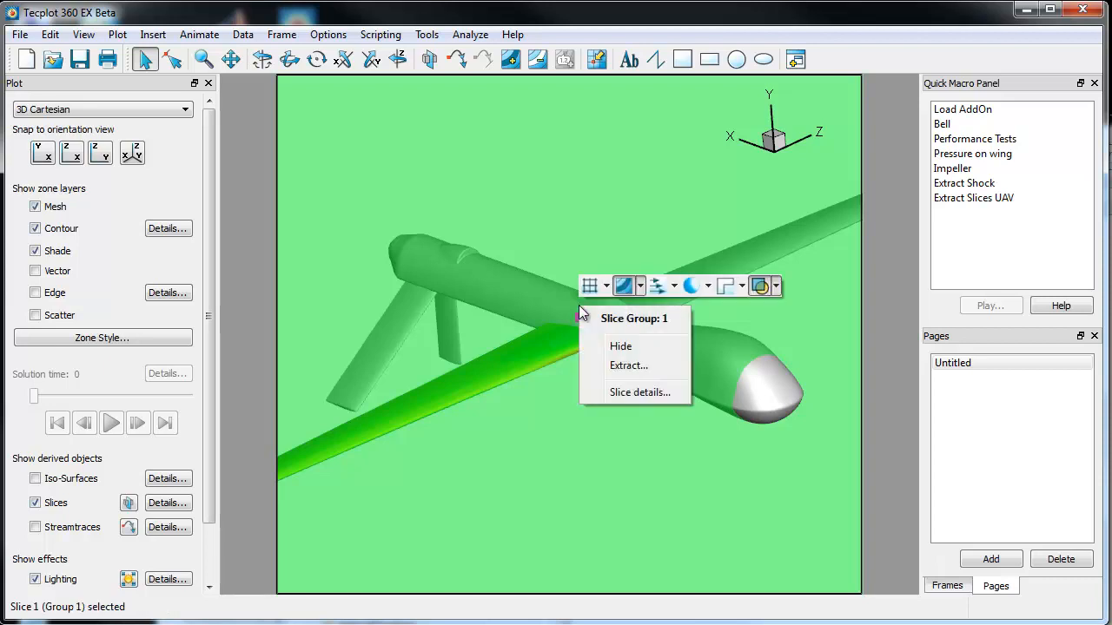
{"action": "left_click", "coordinate": [630, 367]}
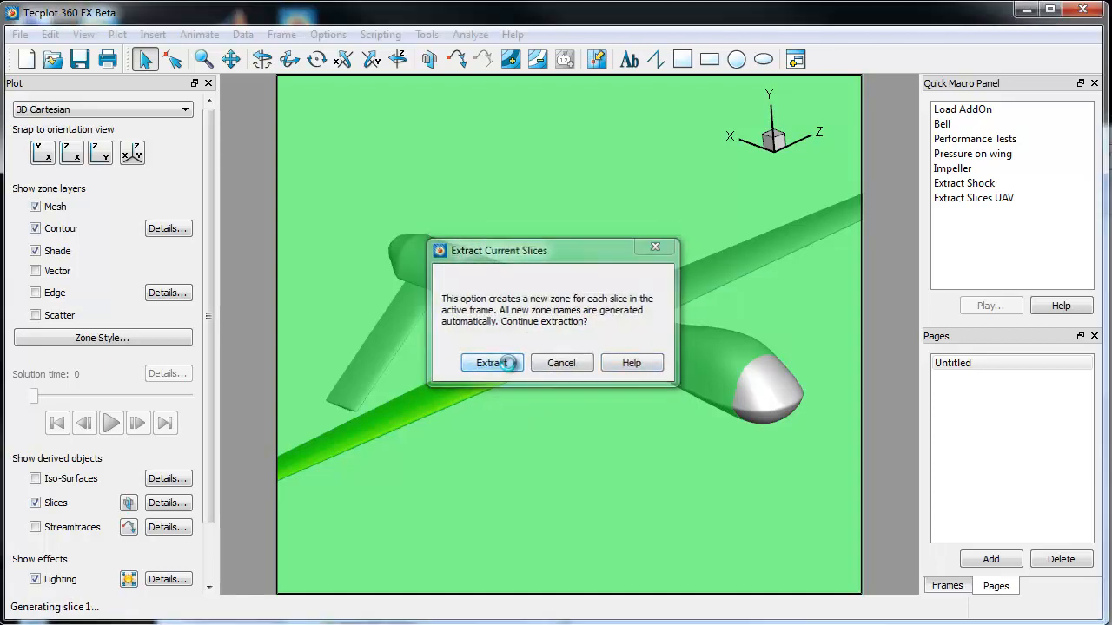
{"action": "left_click", "coordinate": [487, 362]}
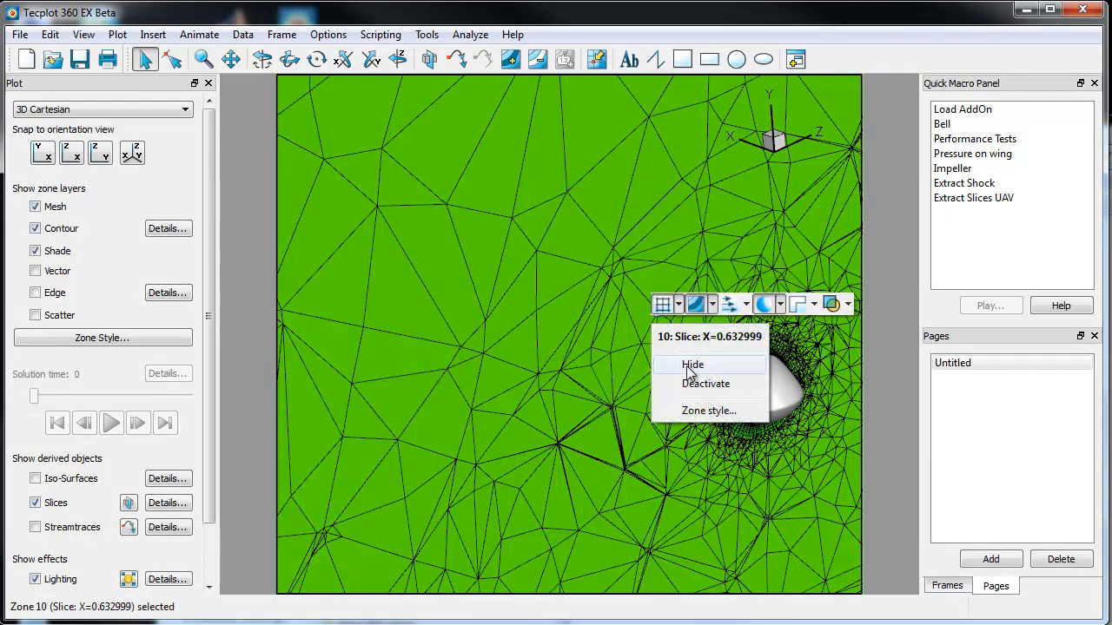
{"action": "left_click", "coordinate": [693, 365]}
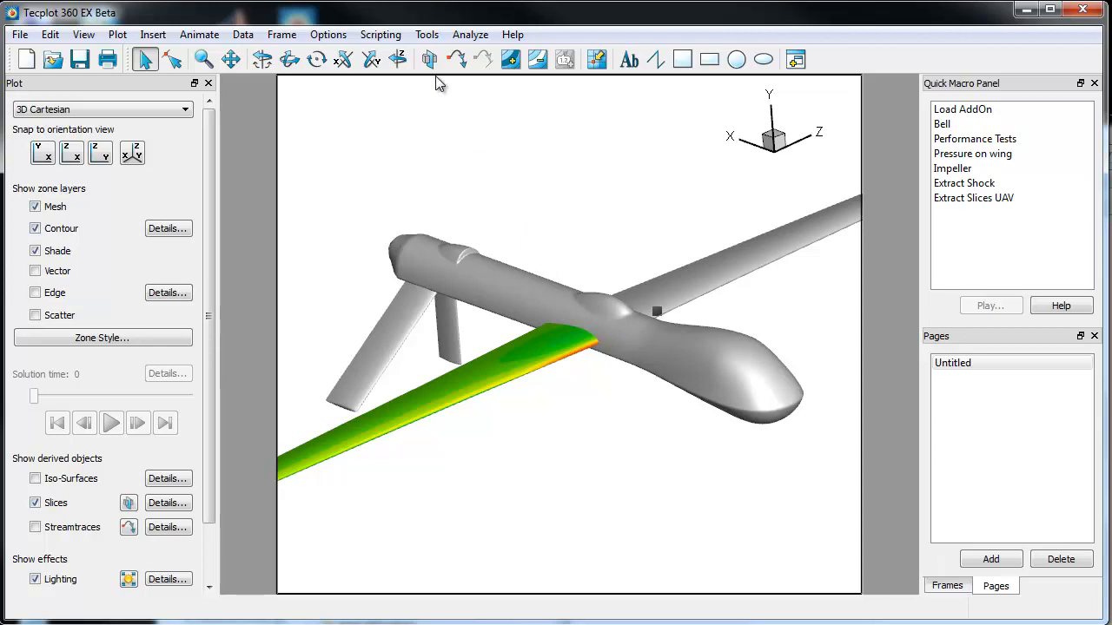
Integrate mass flow rate over slice zone 10, totalling -5.337576e+005, then close results.
{"action": "left_click", "coordinate": [470, 34]}
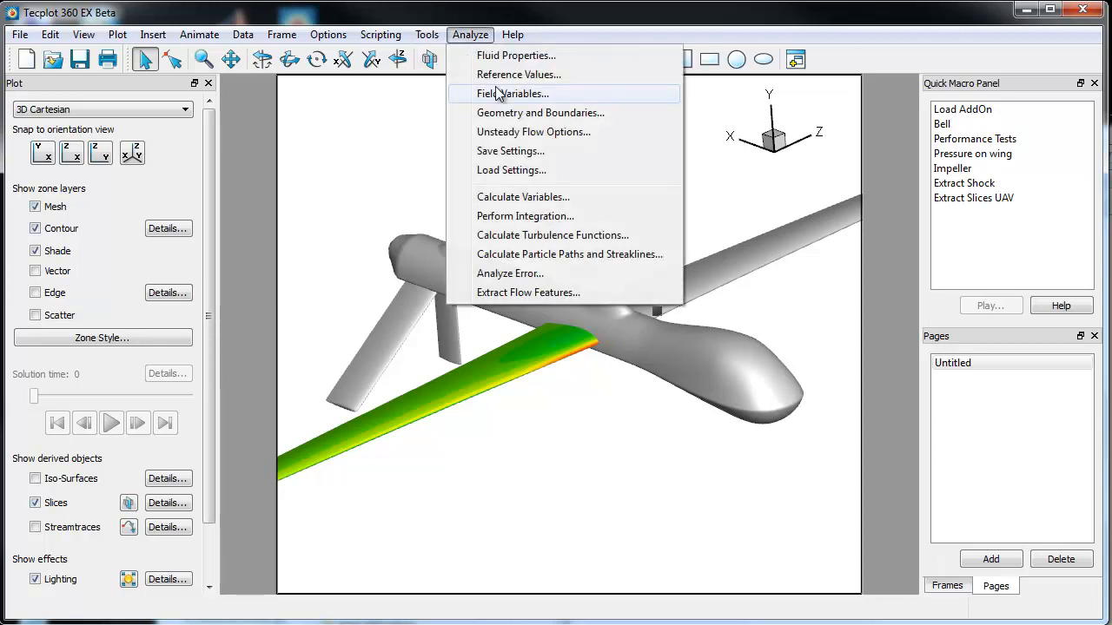
{"action": "left_click", "coordinate": [525, 215]}
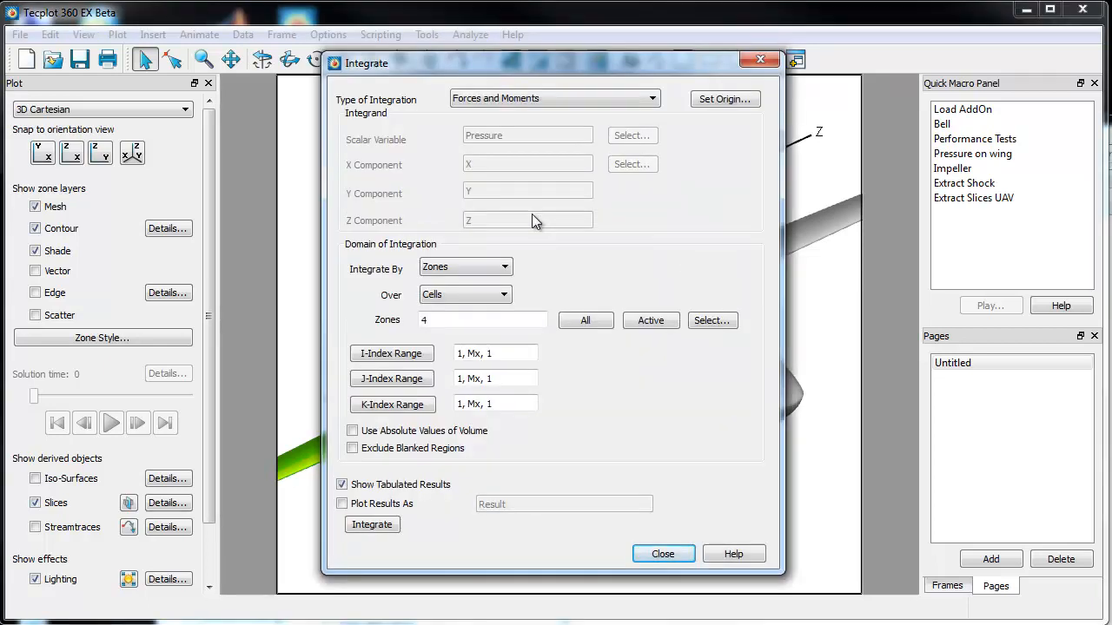
{"action": "left_click", "coordinate": [554, 97]}
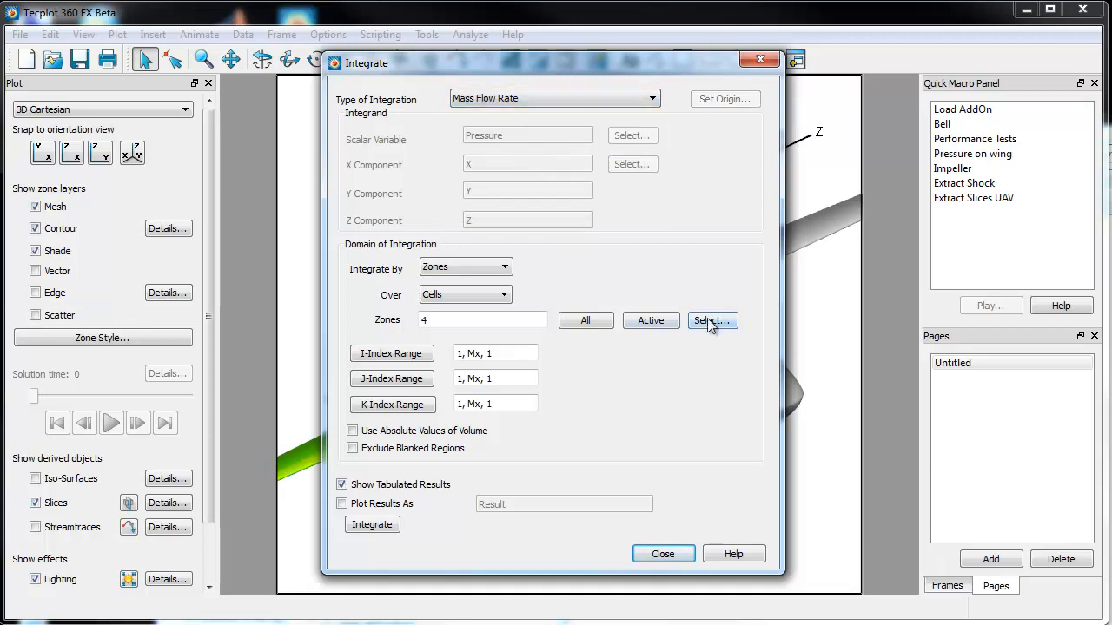
{"action": "left_click", "coordinate": [712, 320]}
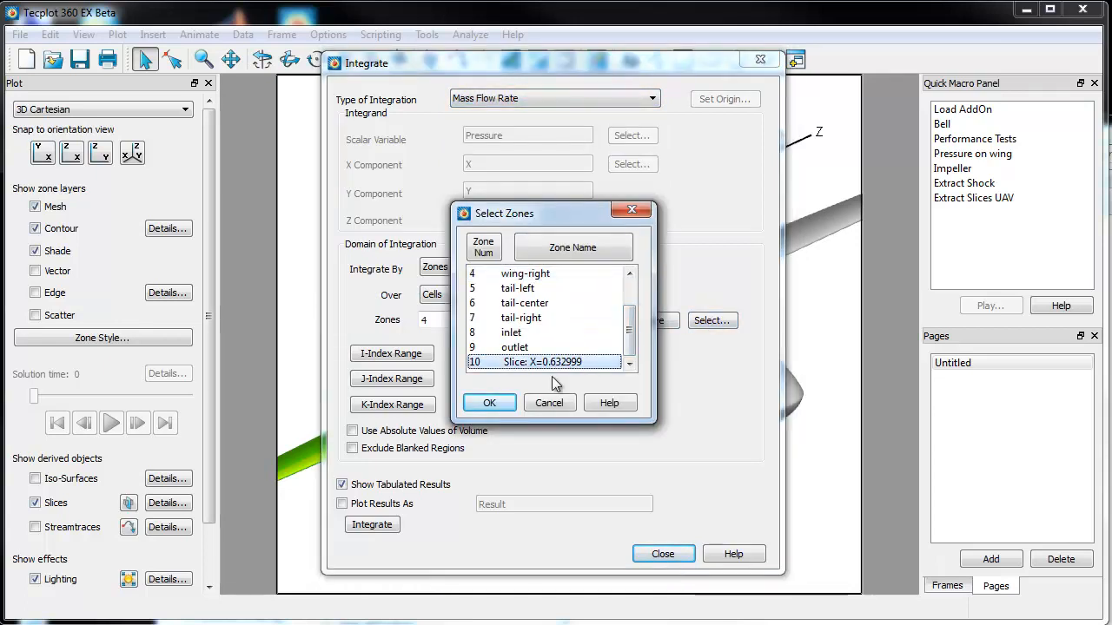
{"action": "left_click", "coordinate": [489, 402]}
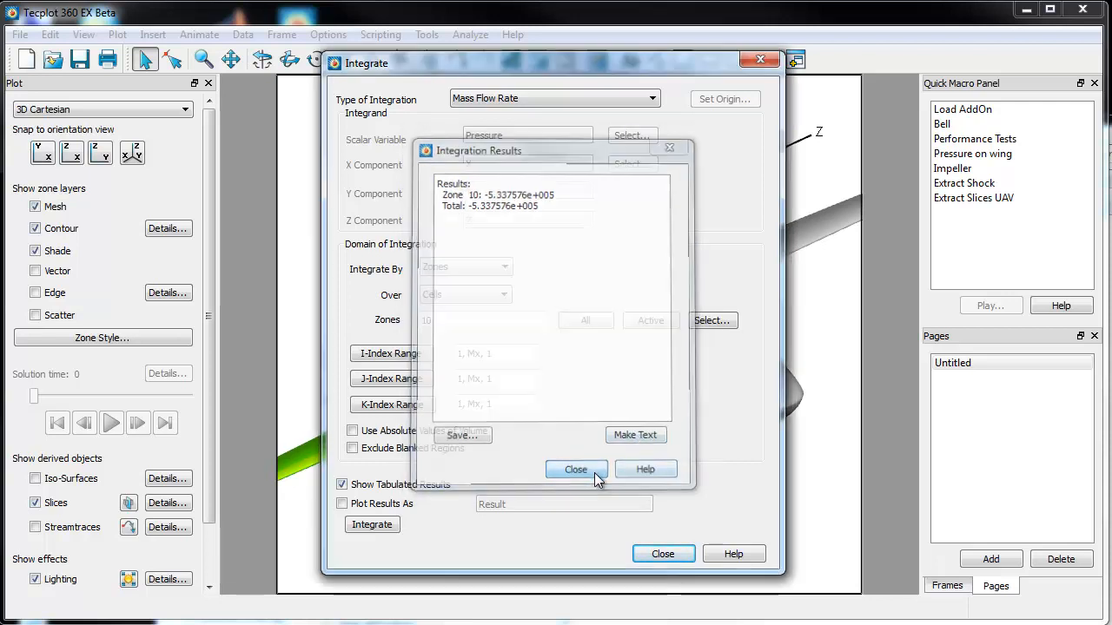
{"action": "left_click", "coordinate": [575, 469]}
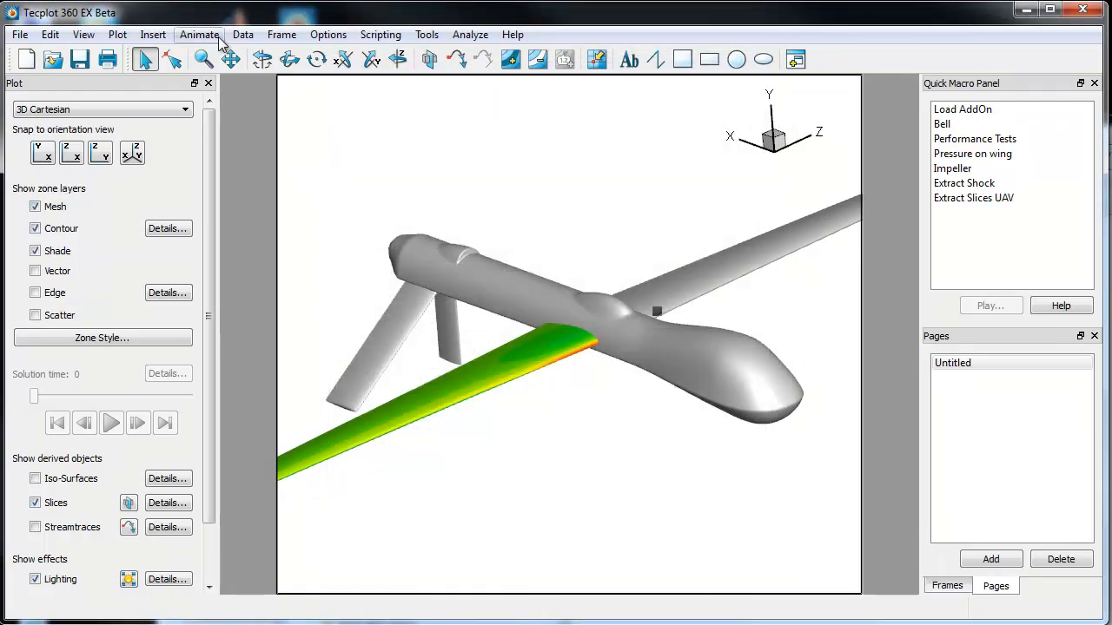
{"action": "left_click", "coordinate": [243, 35]}
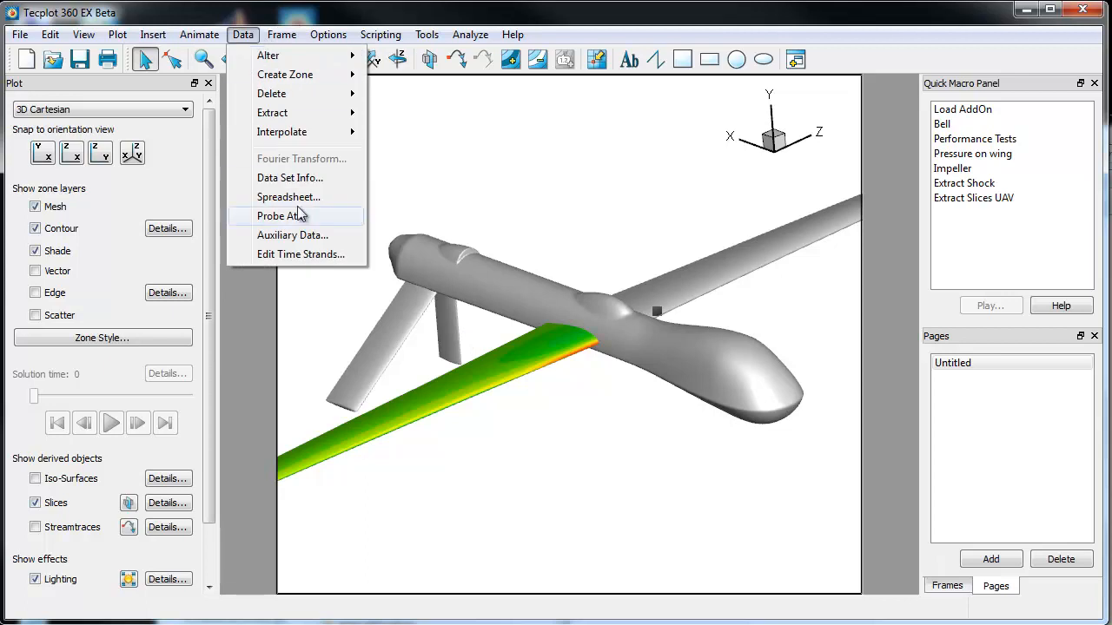
{"action": "left_click", "coordinate": [300, 254]}
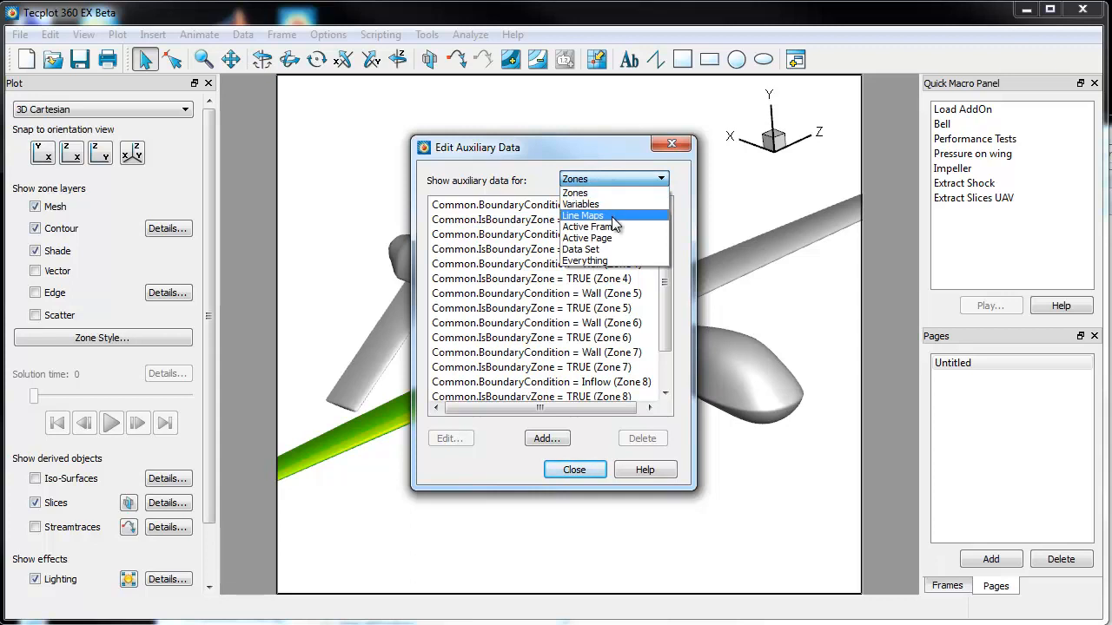
{"action": "left_click", "coordinate": [587, 227]}
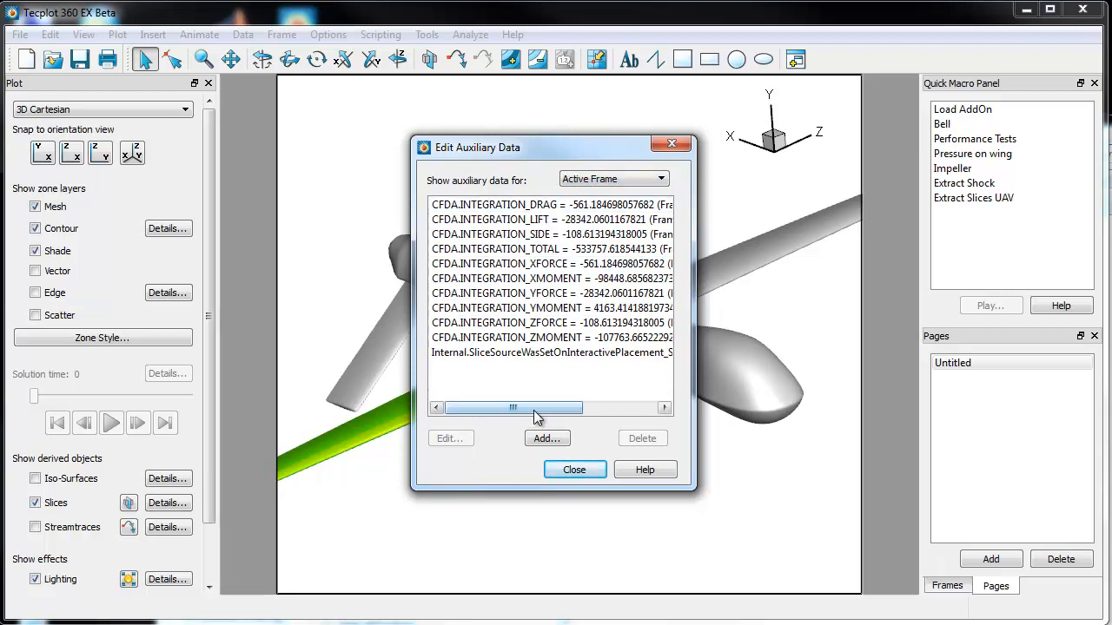
{"action": "left_click_drag", "start_coordinate": [512, 407], "coordinate": [519, 408]}
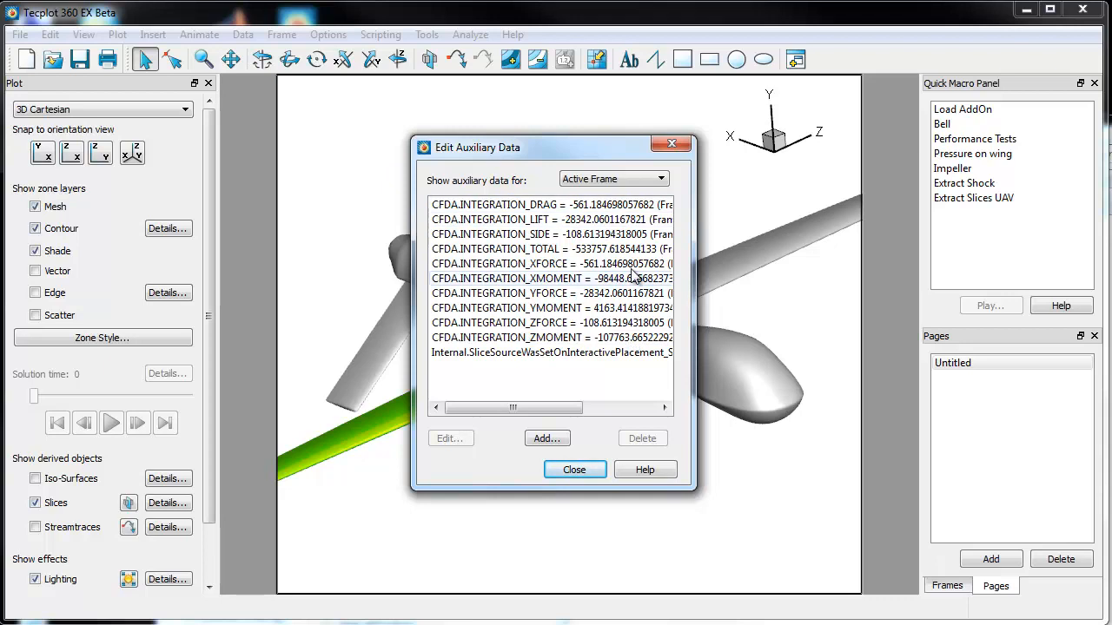
{"action": "left_click", "coordinate": [574, 469]}
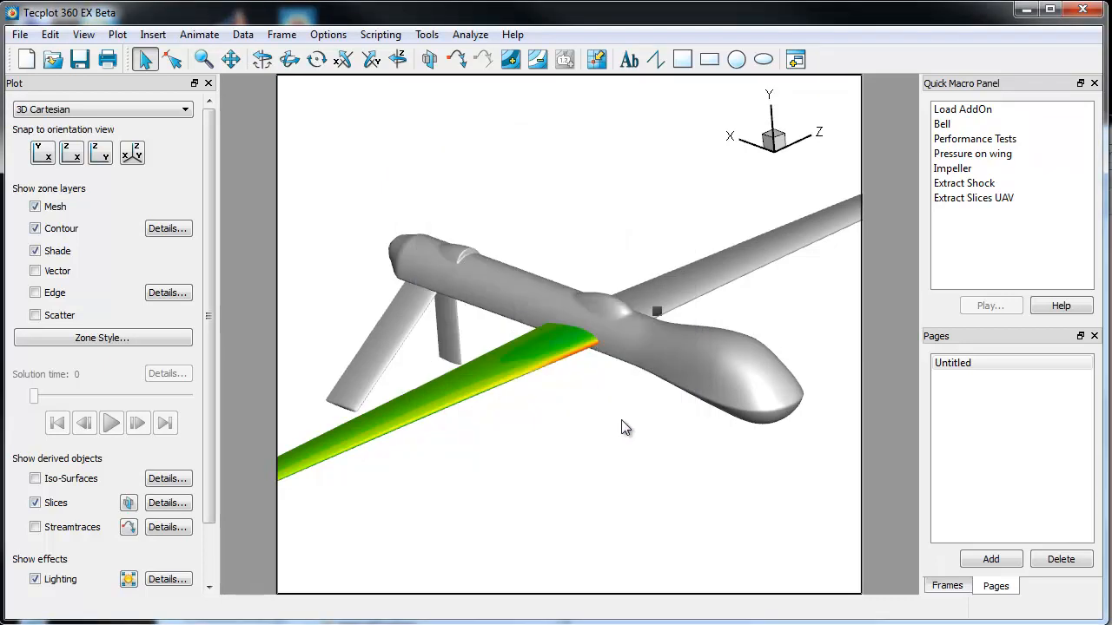